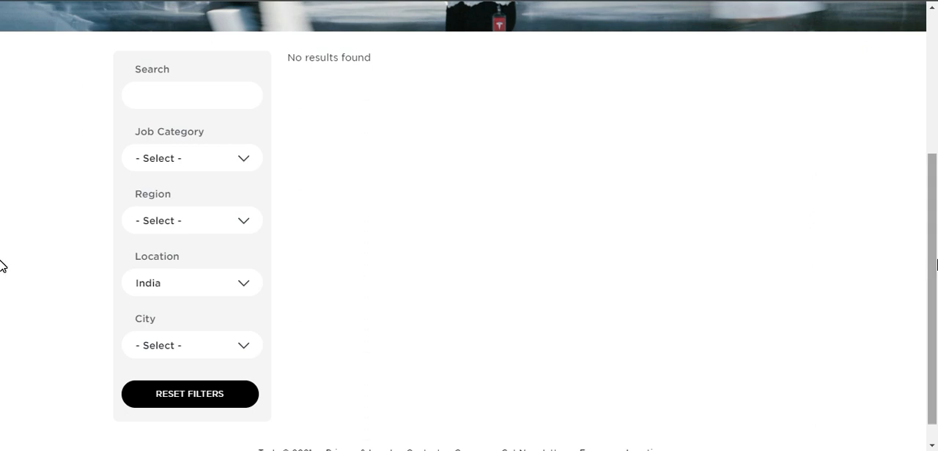
# - Scroll to the job search filters and bring up the Job Category choices
pyautogui.scroll(3)
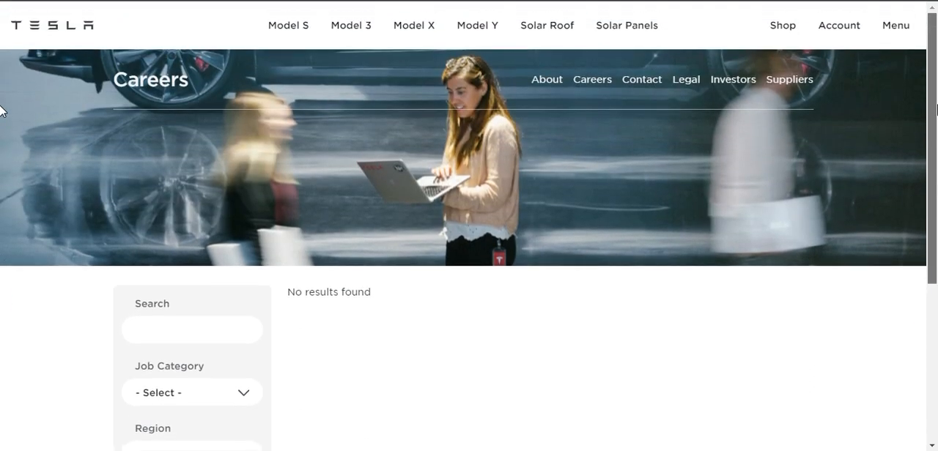
pyautogui.scroll(-3)
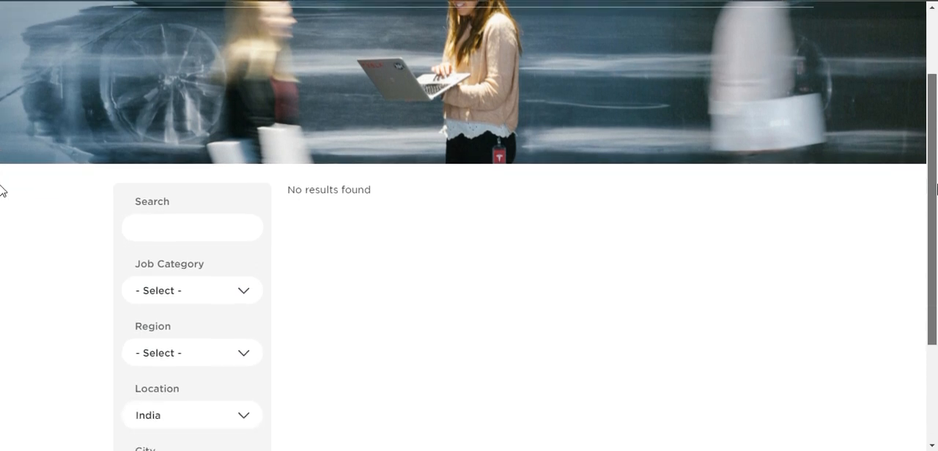
pyautogui.scroll(-3)
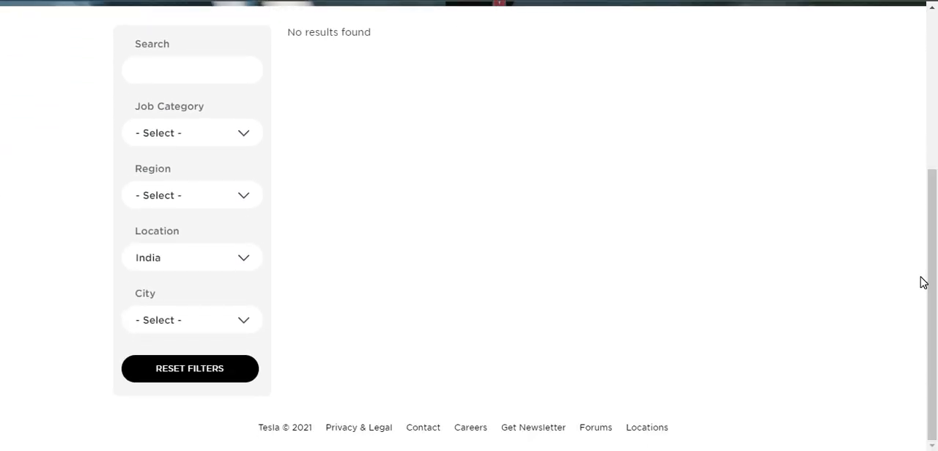
pyautogui.moveTo(715, 269)
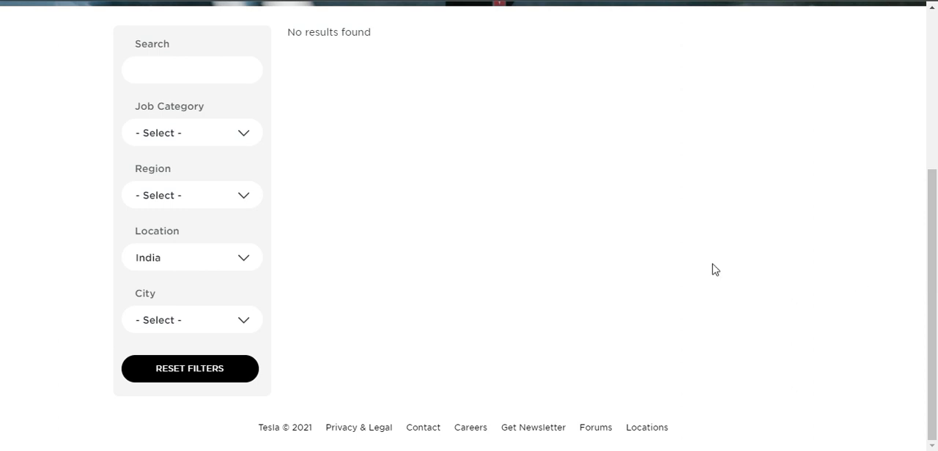
pyautogui.moveTo(233, 219)
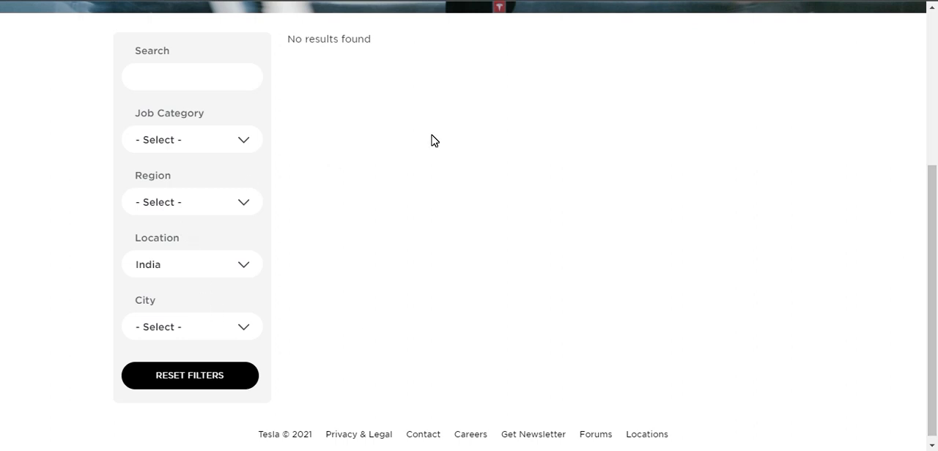
pyautogui.moveTo(381, 282)
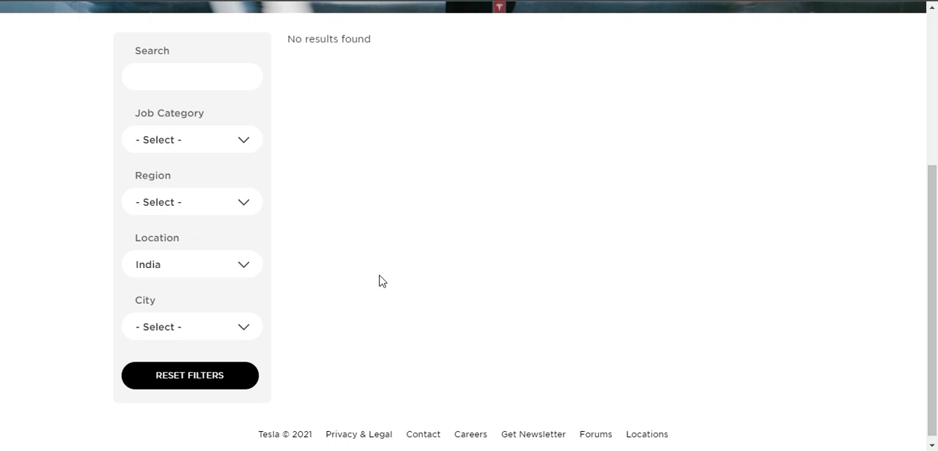
pyautogui.moveTo(413, 266)
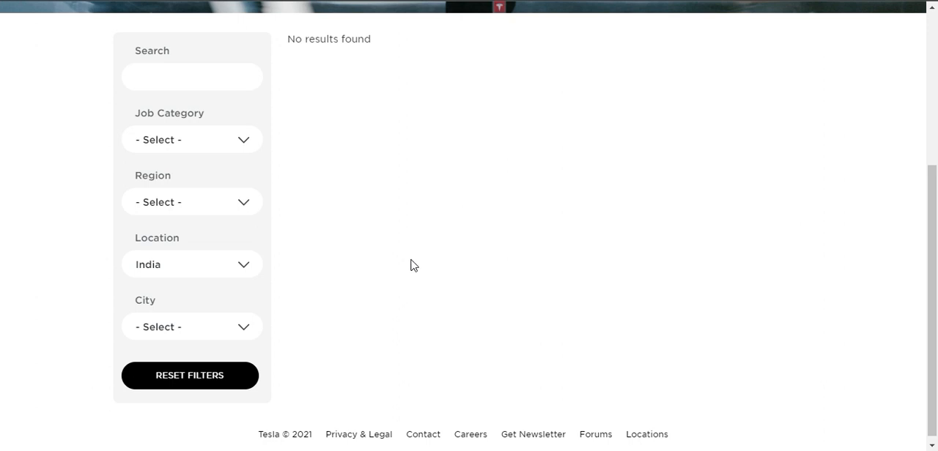
pyautogui.moveTo(397, 255)
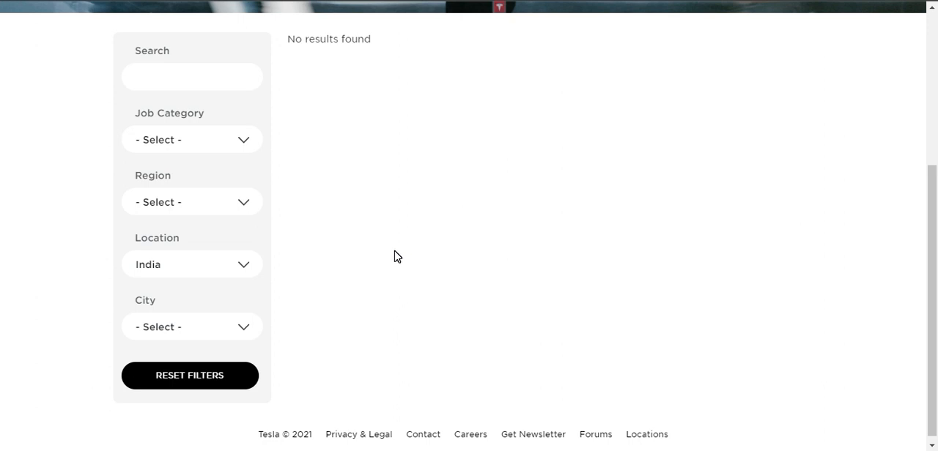
pyautogui.moveTo(392, 168)
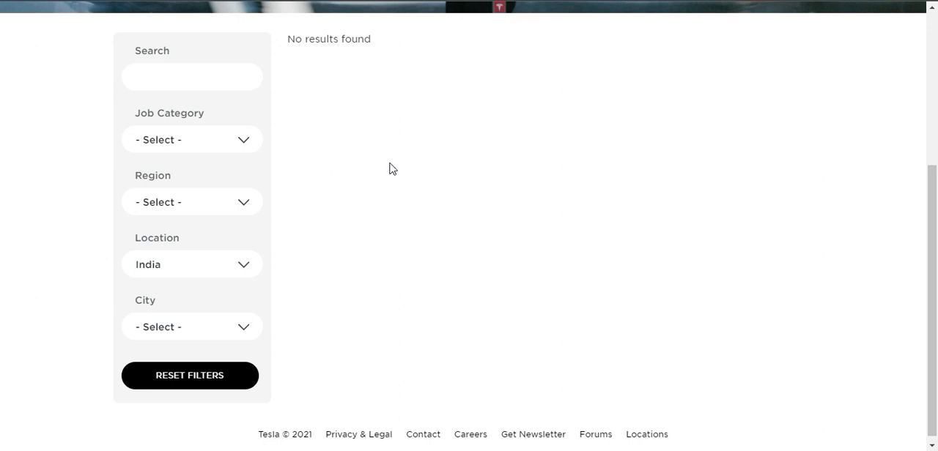
pyautogui.click(192, 140)
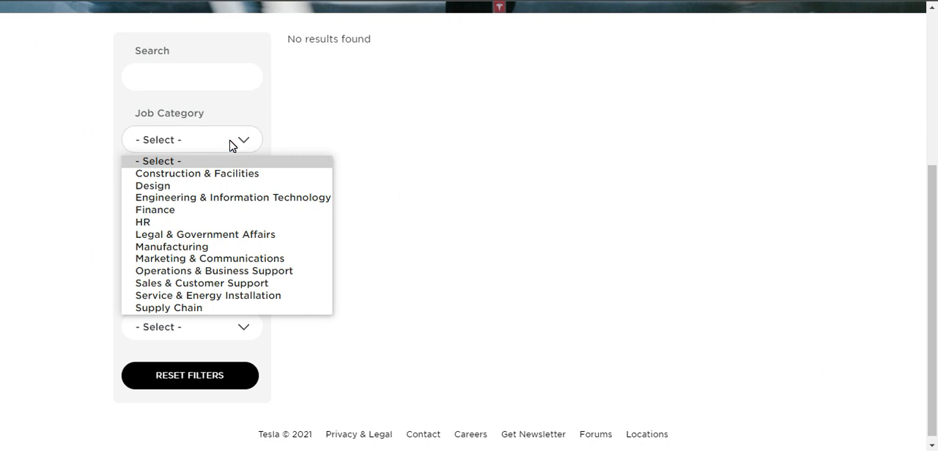
pyautogui.moveTo(185, 170)
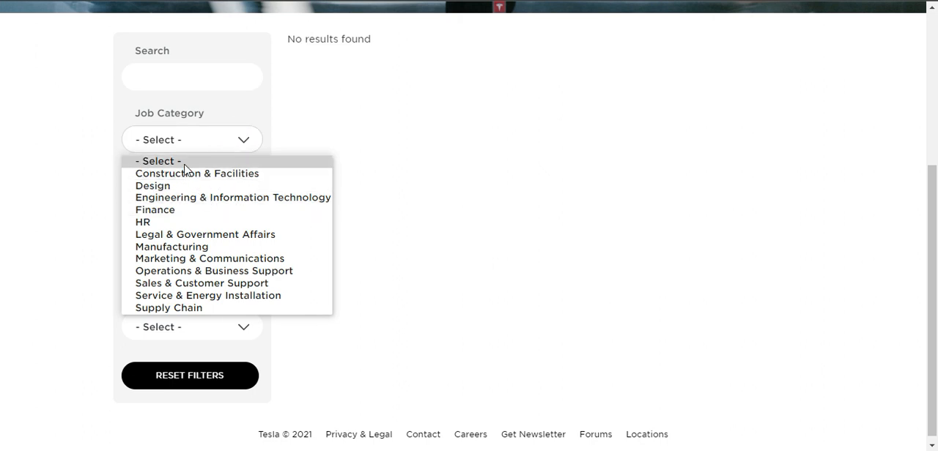
pyautogui.moveTo(193, 202)
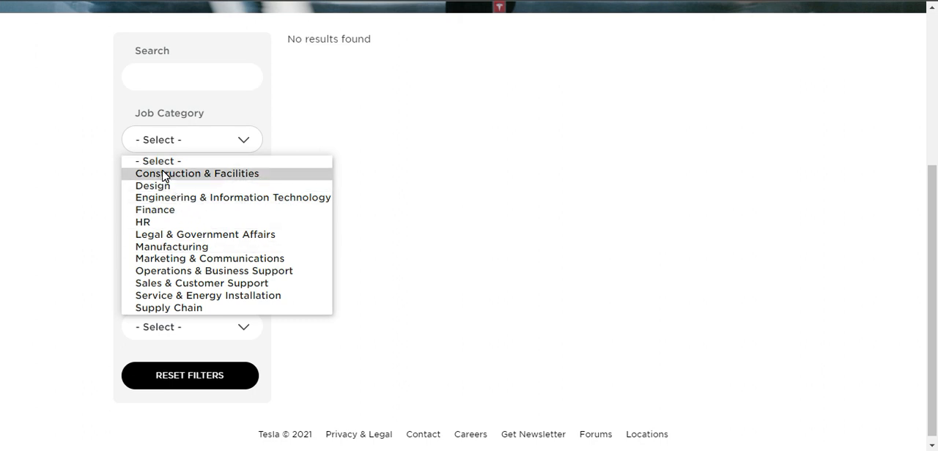
pyautogui.moveTo(153, 184)
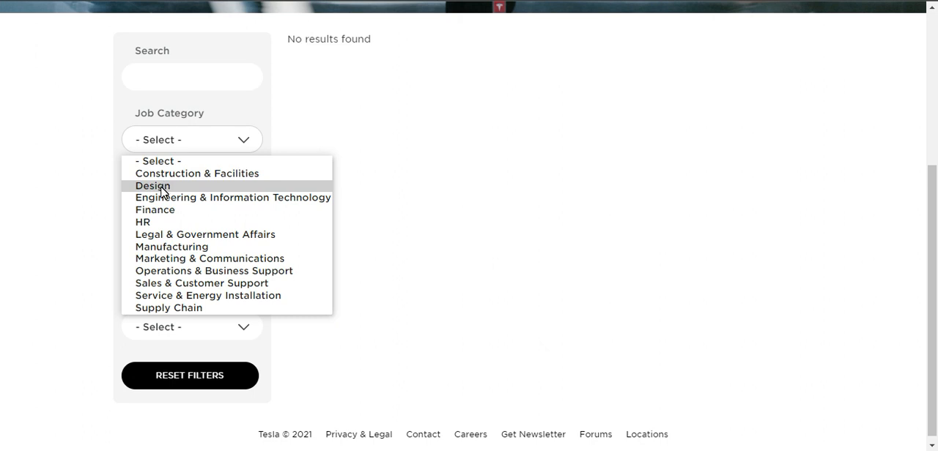
pyautogui.moveTo(233, 196)
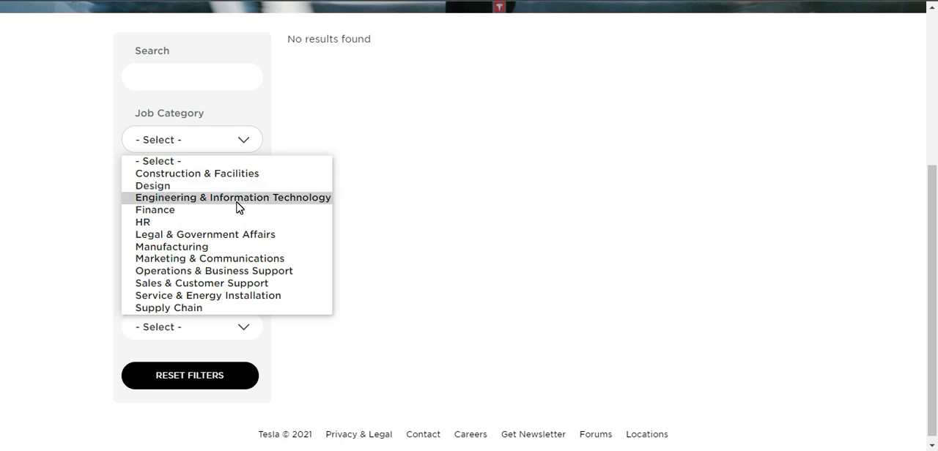
pyautogui.moveTo(173, 216)
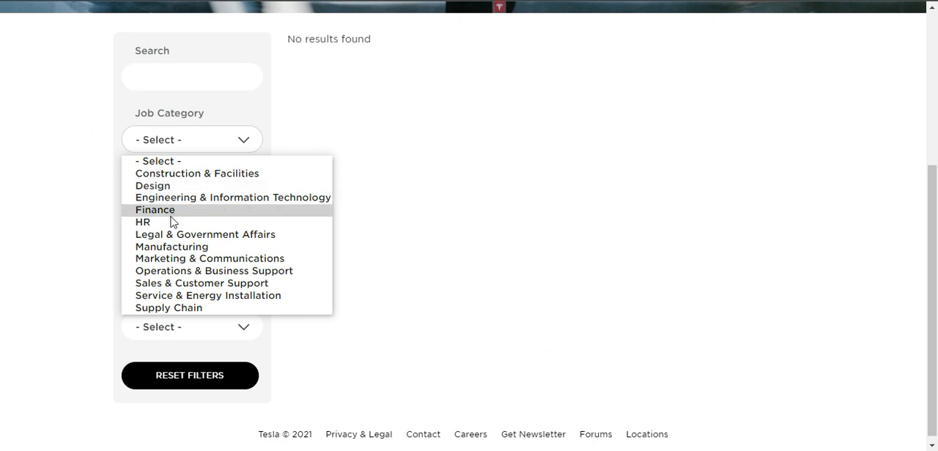
pyautogui.moveTo(143, 223)
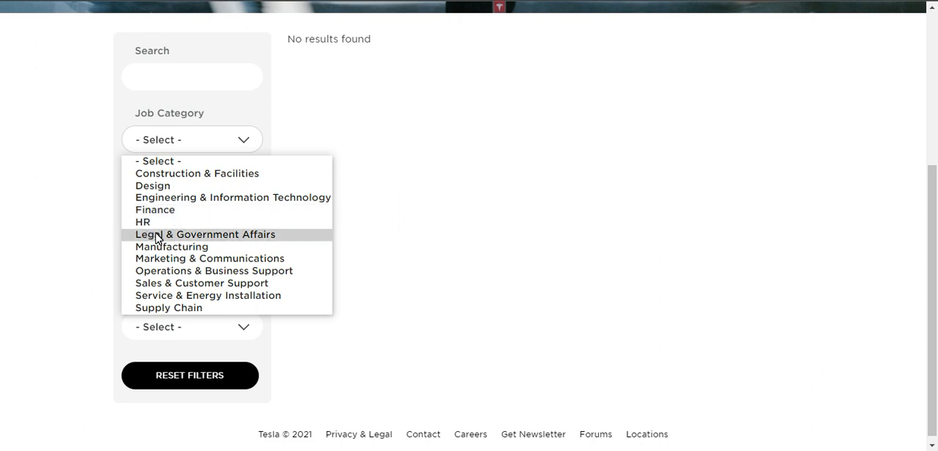
pyautogui.moveTo(171, 246)
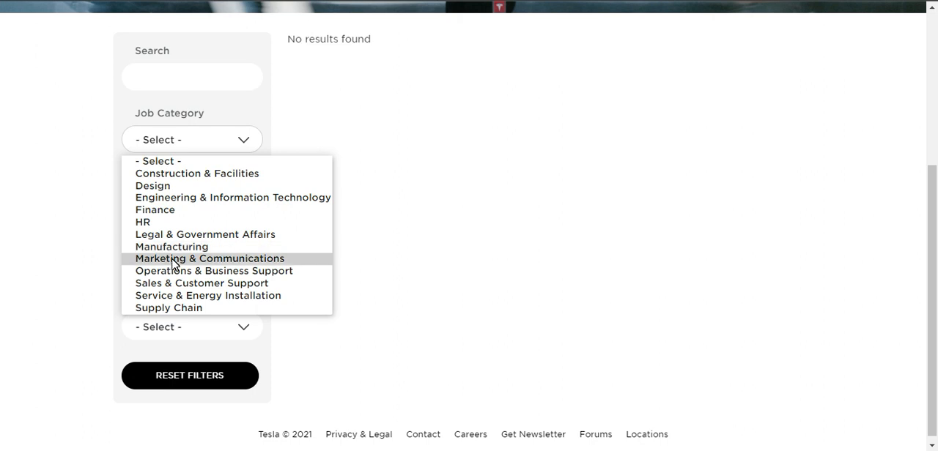
pyautogui.moveTo(191, 269)
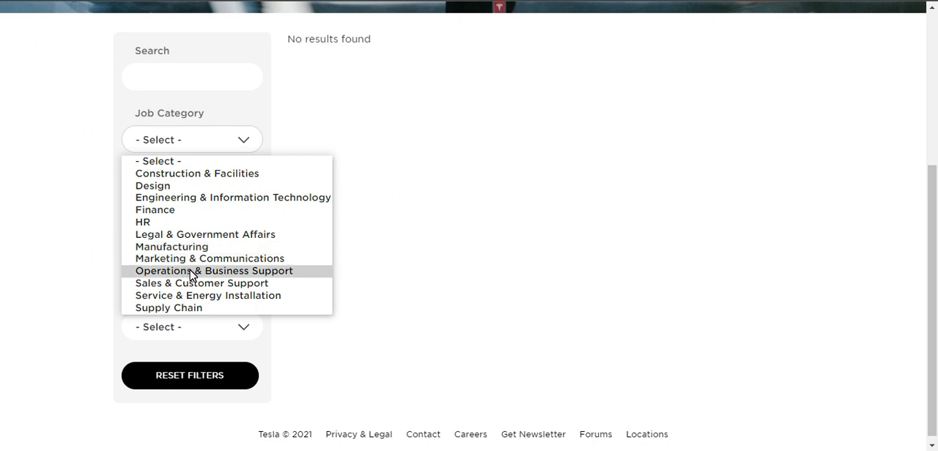
pyautogui.moveTo(198, 285)
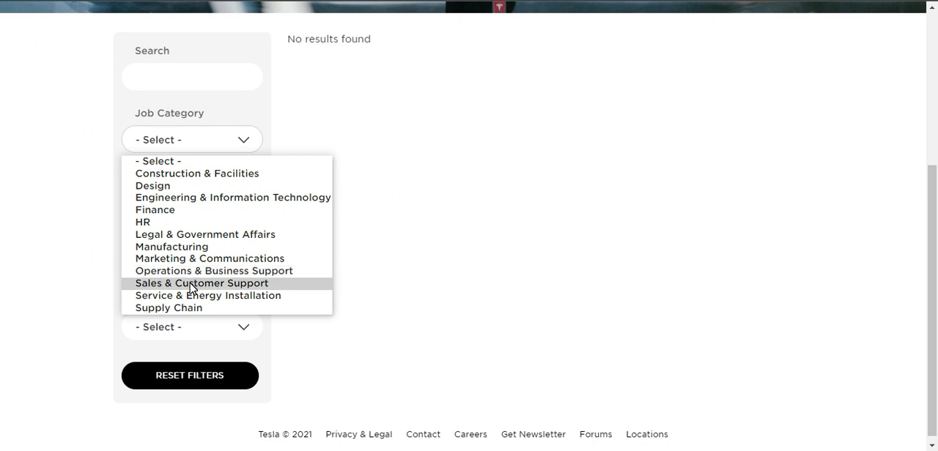
pyautogui.moveTo(208, 295)
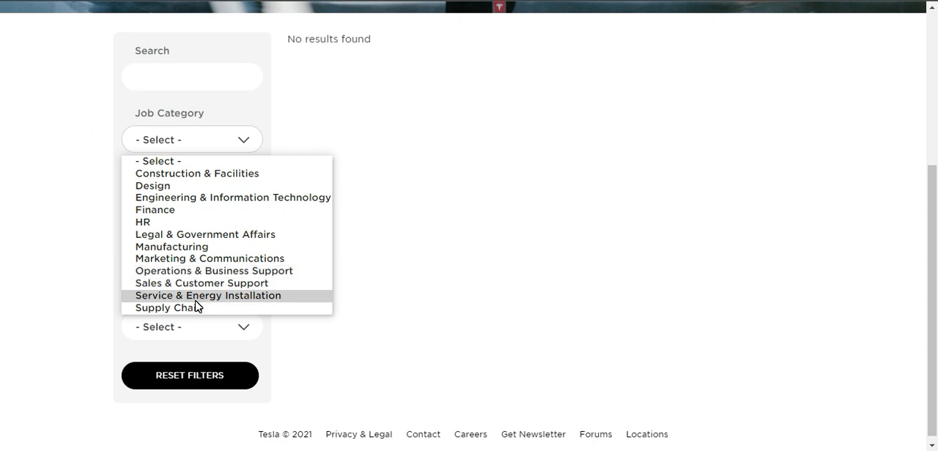
pyautogui.moveTo(195, 307)
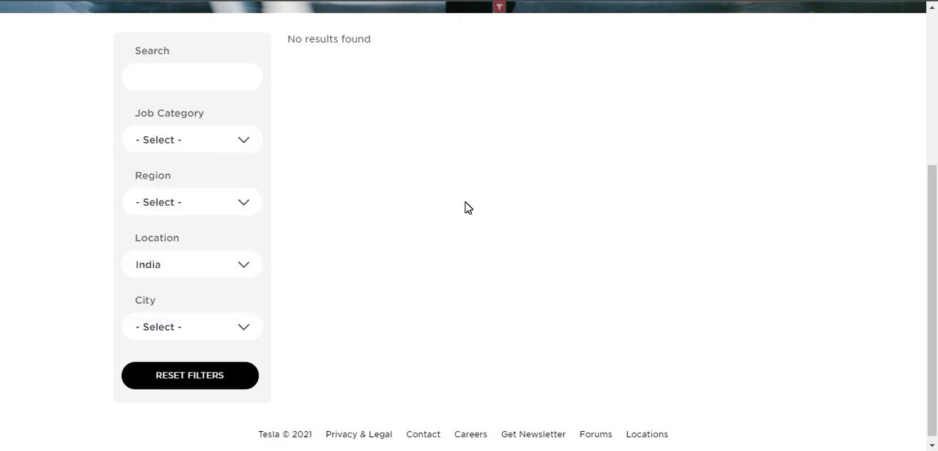
# - Filter the job openings to the Design category
pyautogui.scroll(-3)
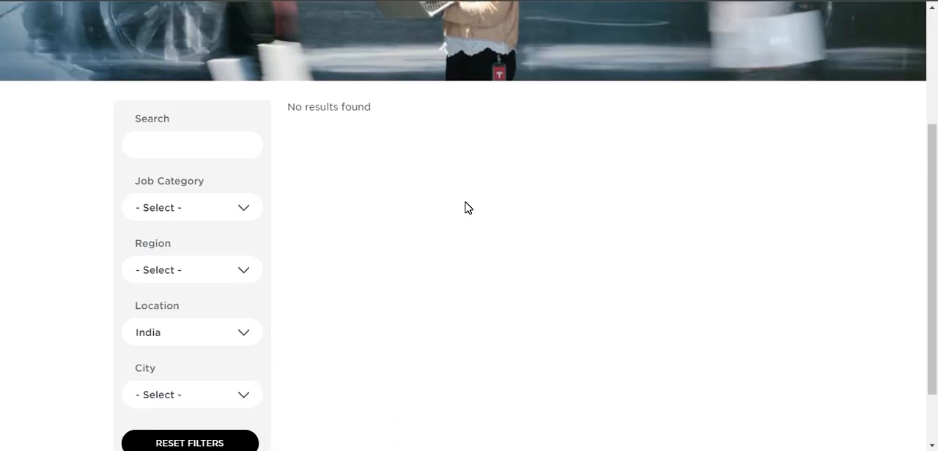
pyautogui.scroll(-3)
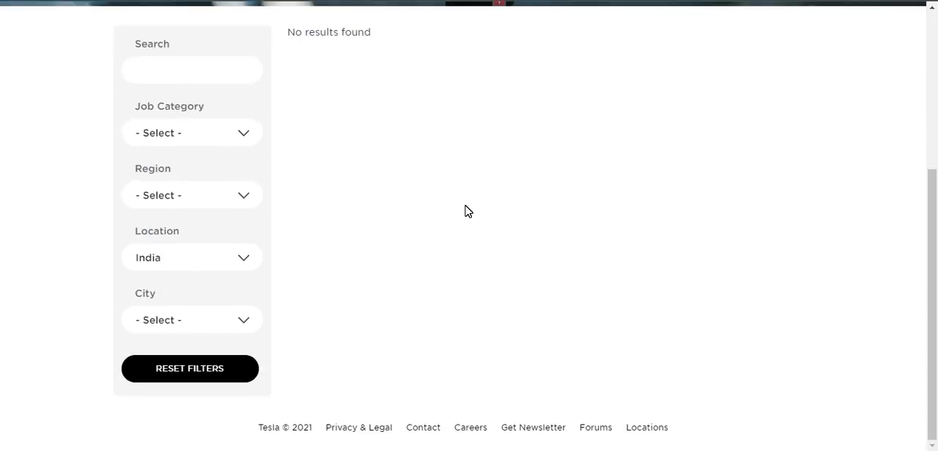
pyautogui.moveTo(334, 198)
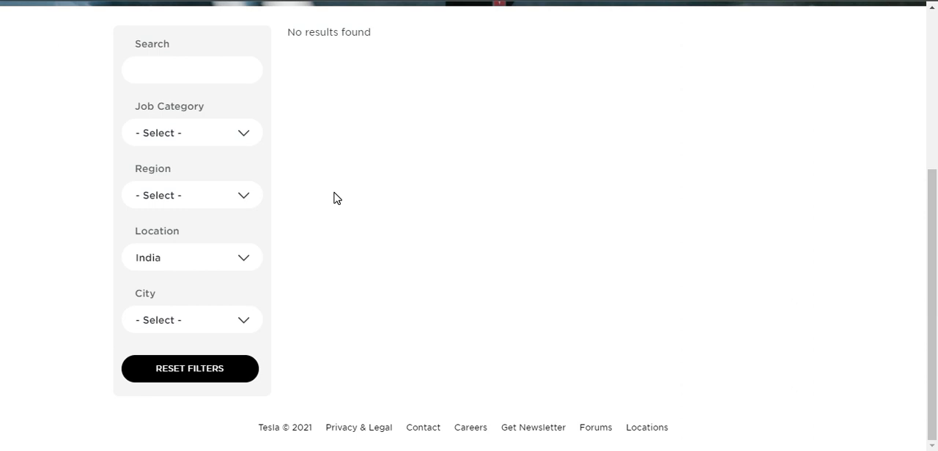
pyautogui.click(192, 132)
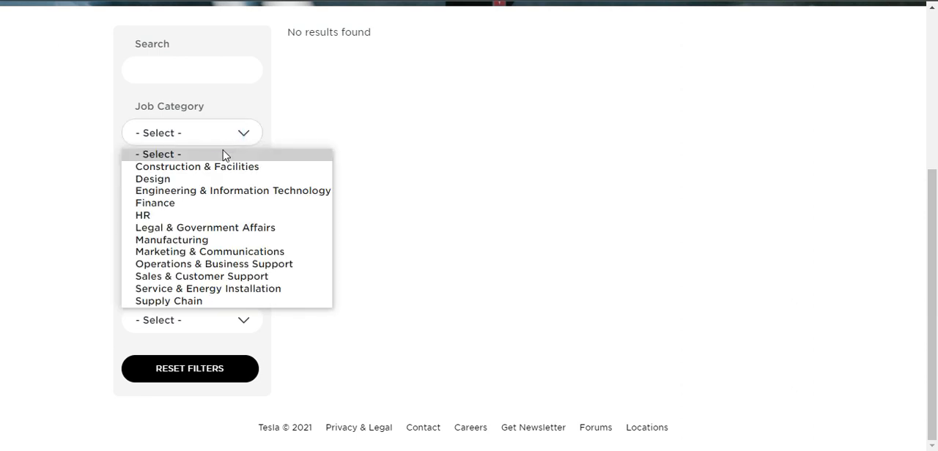
pyautogui.click(152, 179)
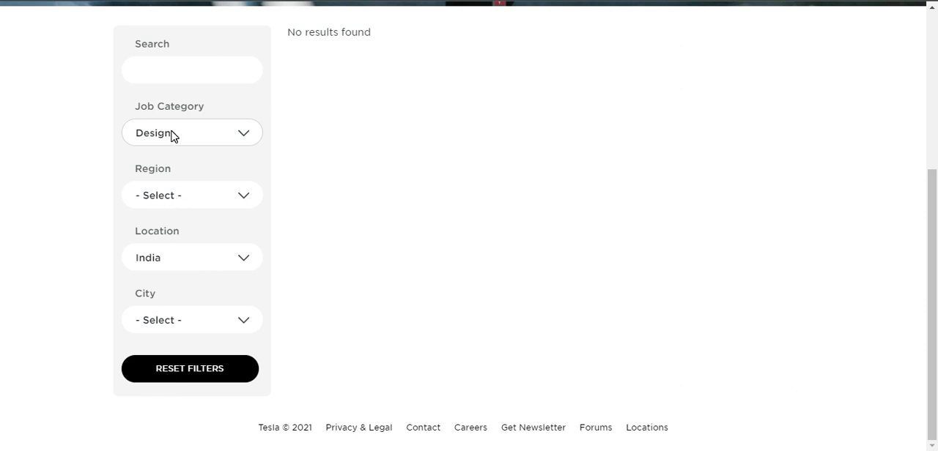
pyautogui.click(190, 369)
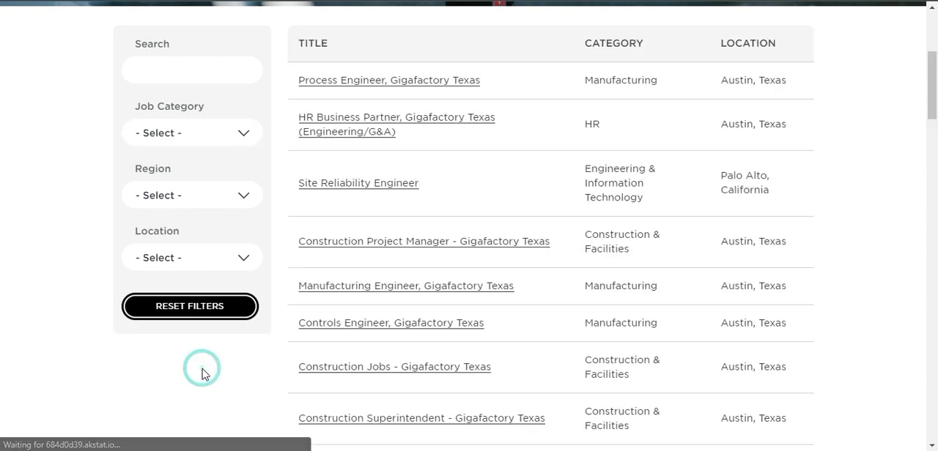
pyautogui.scroll(-3)
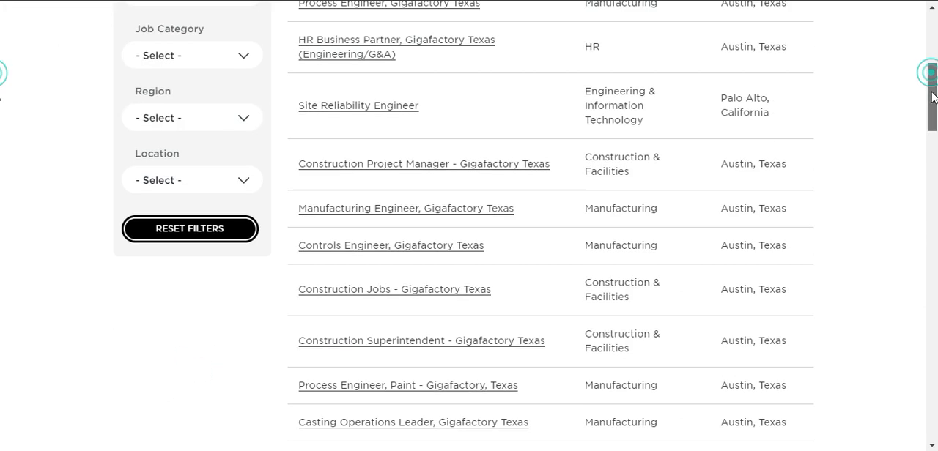
pyautogui.scroll(-3)
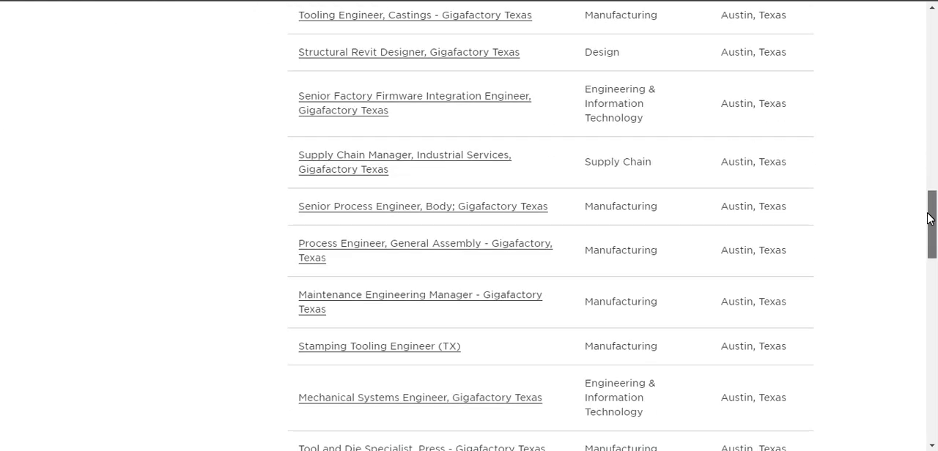
pyautogui.scroll(3)
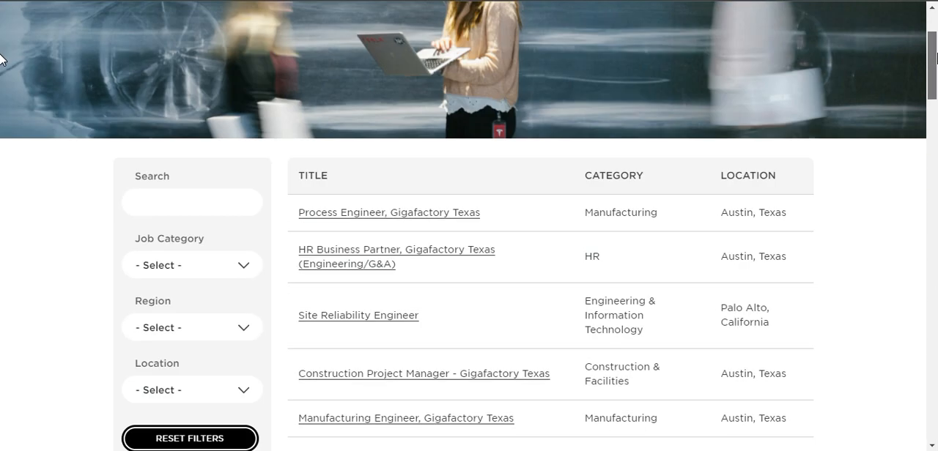
pyautogui.scroll(-3)
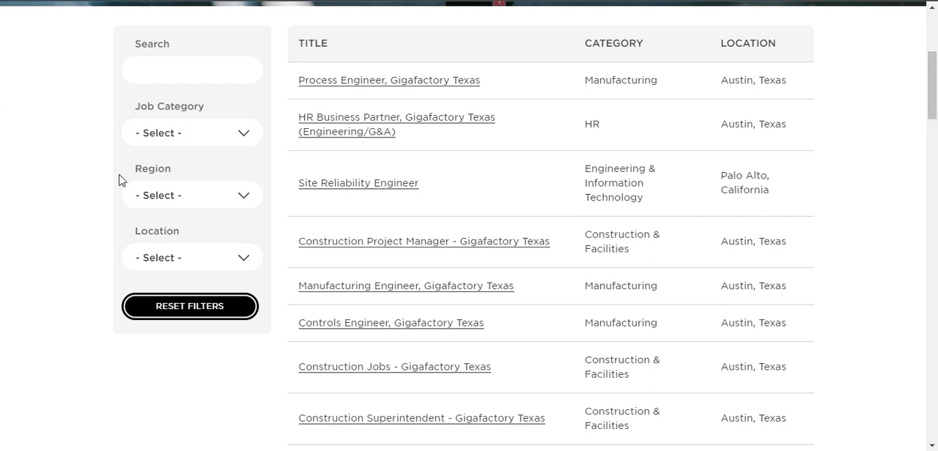
pyautogui.moveTo(143, 211)
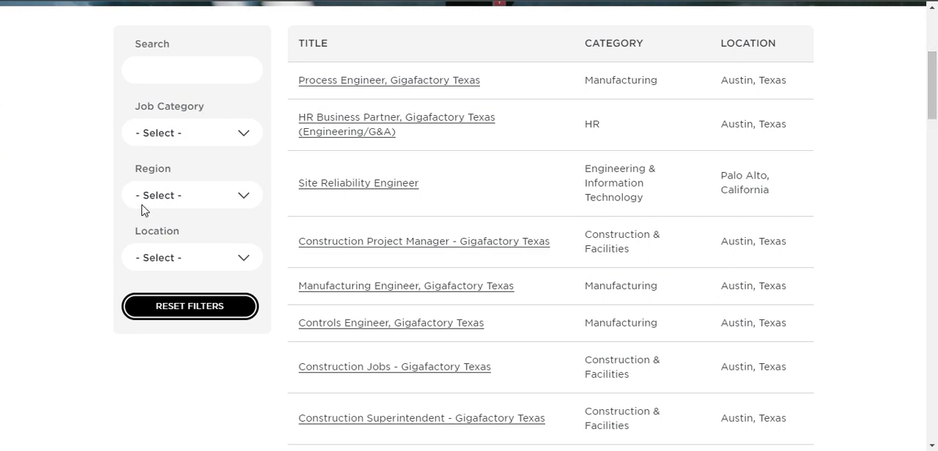
pyautogui.moveTo(159, 195)
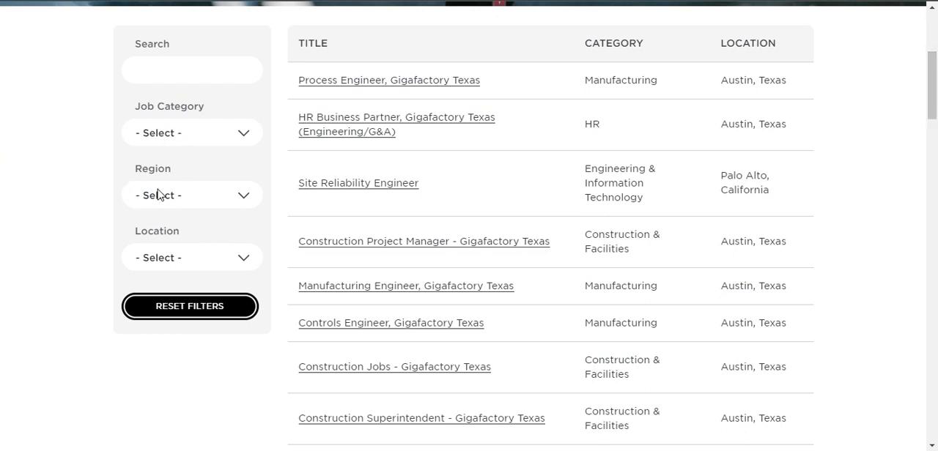
pyautogui.click(192, 195)
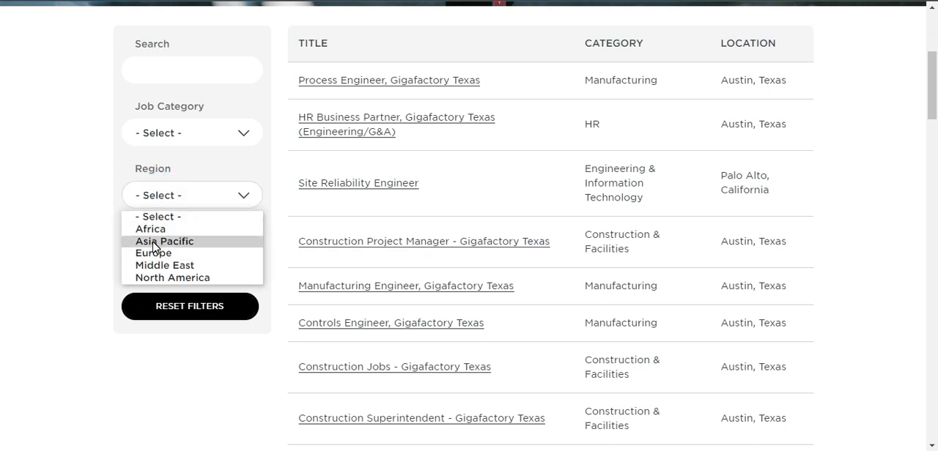
pyautogui.moveTo(164, 265)
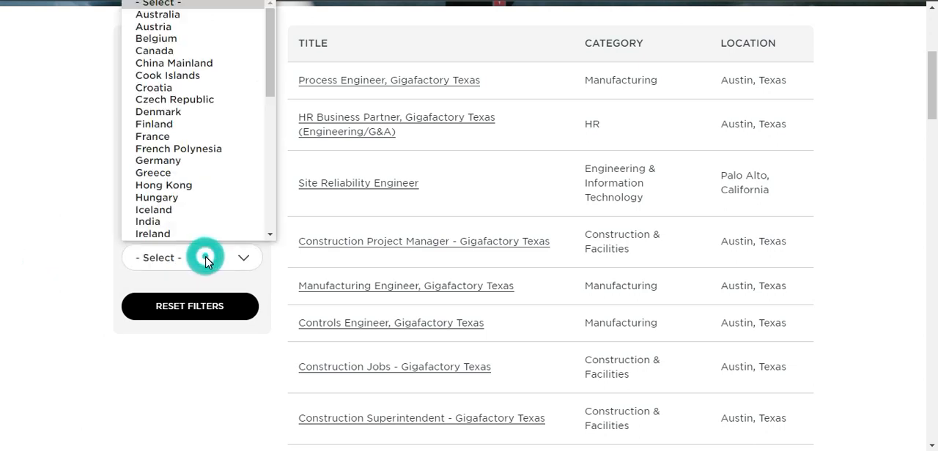
pyautogui.scroll(-3)
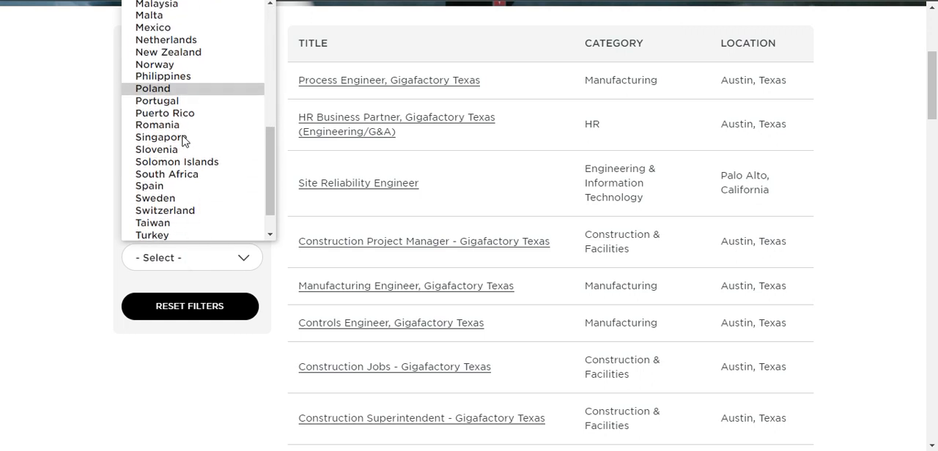
pyautogui.click(35, 277)
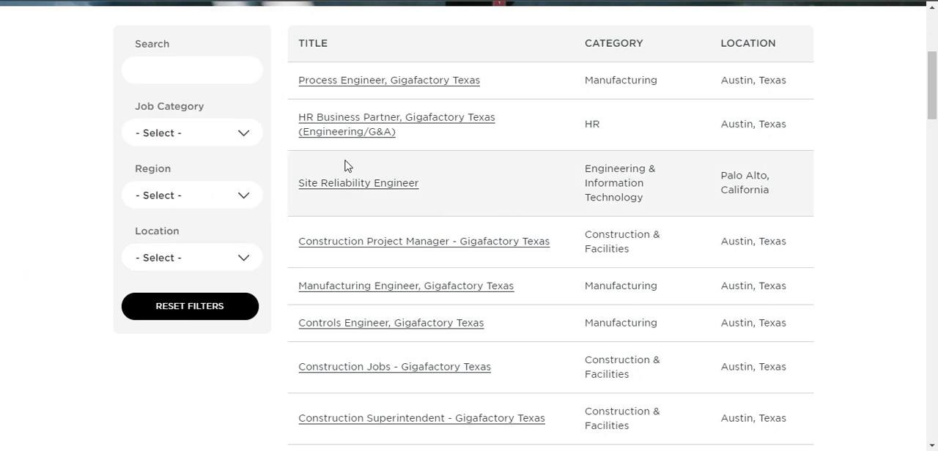
pyautogui.moveTo(481, 161)
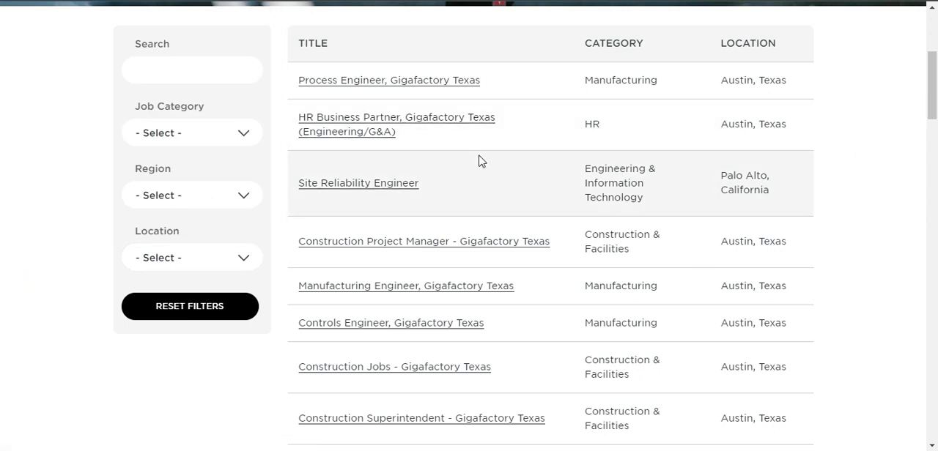
pyautogui.moveTo(366, 85)
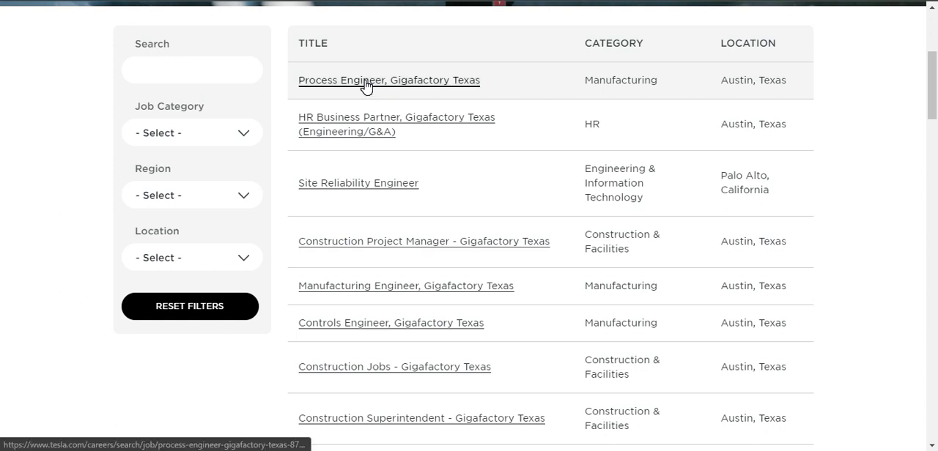
# - View the Process Engineer, Gigafactory Texas posting and read it through to its closing notes
pyautogui.click(388, 79)
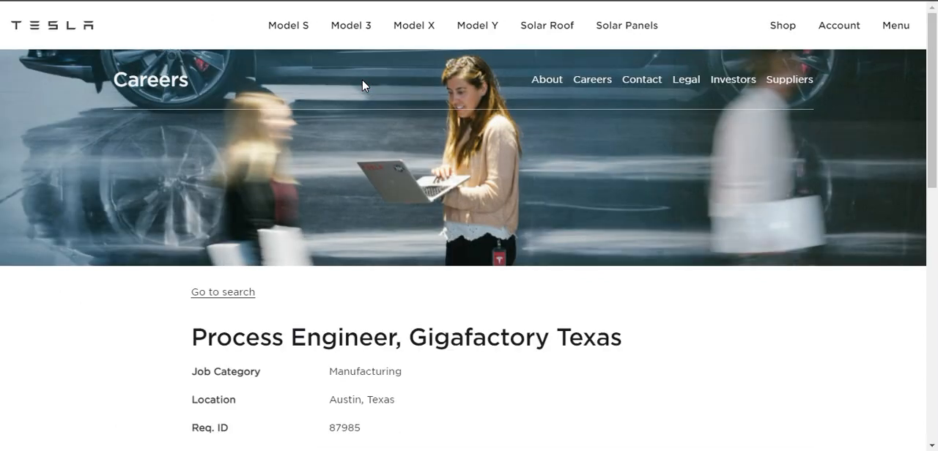
pyautogui.moveTo(832, 325)
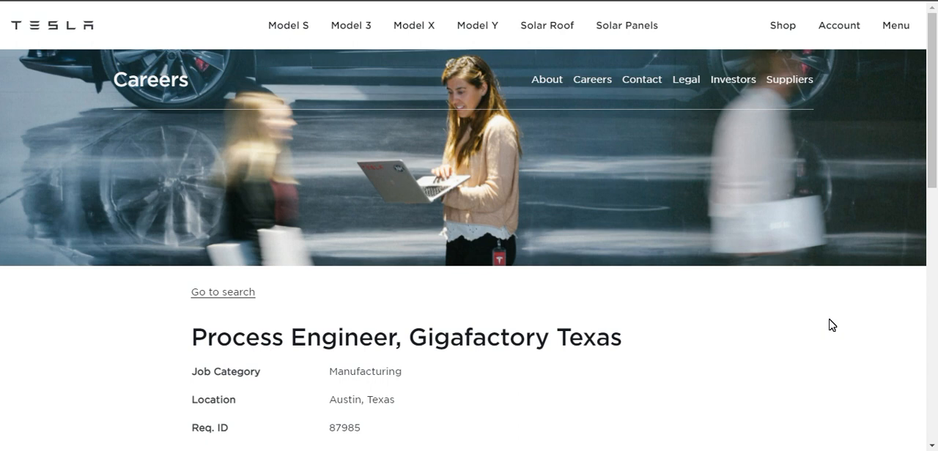
pyautogui.scroll(-3)
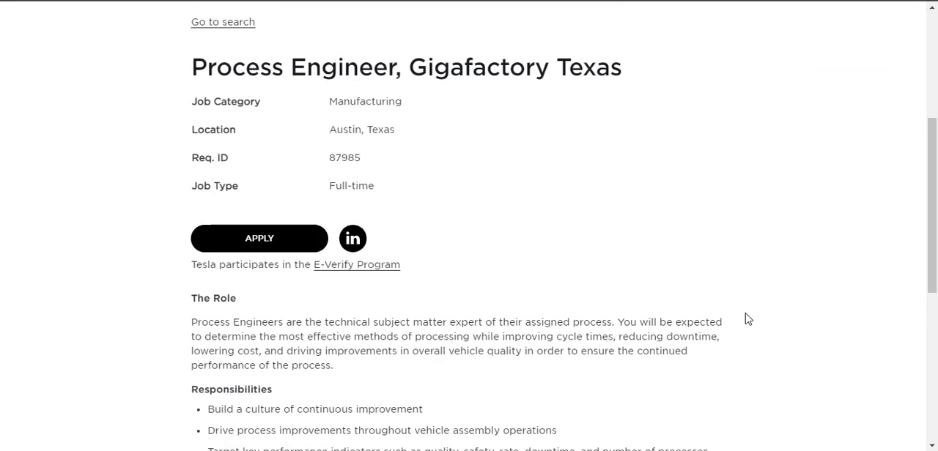
pyautogui.scroll(-3)
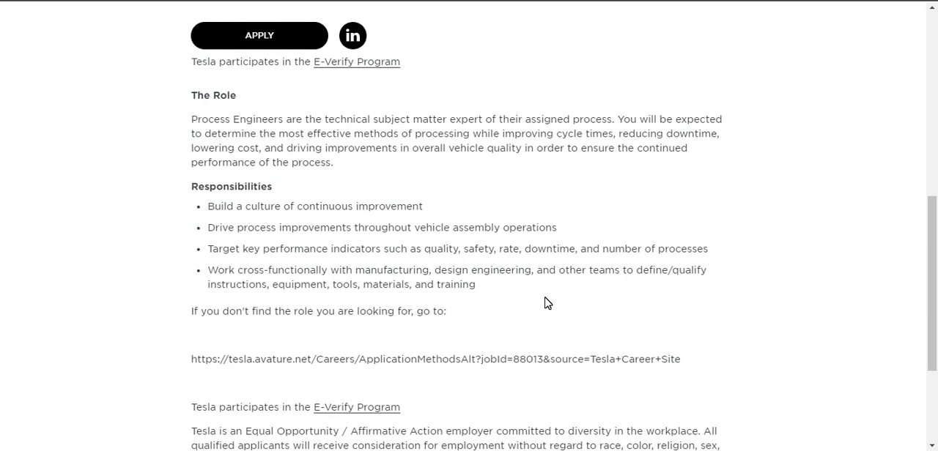
pyautogui.scroll(-3)
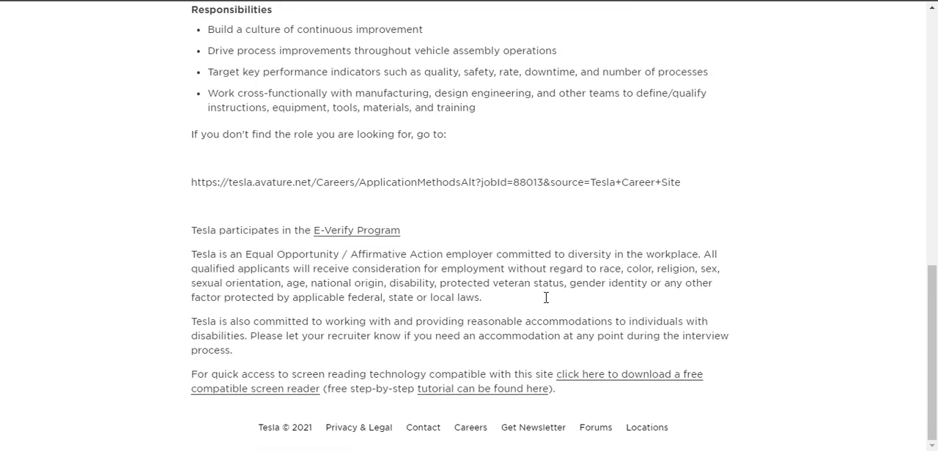
pyautogui.scroll(3)
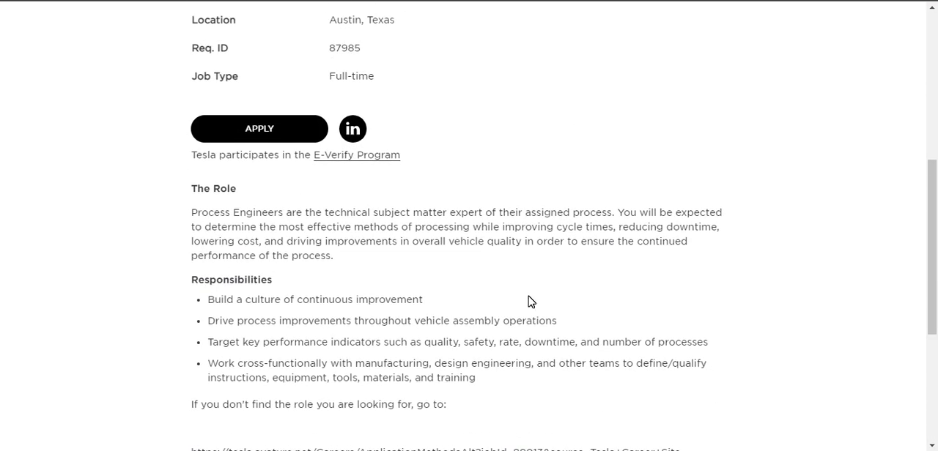
pyautogui.scroll(-3)
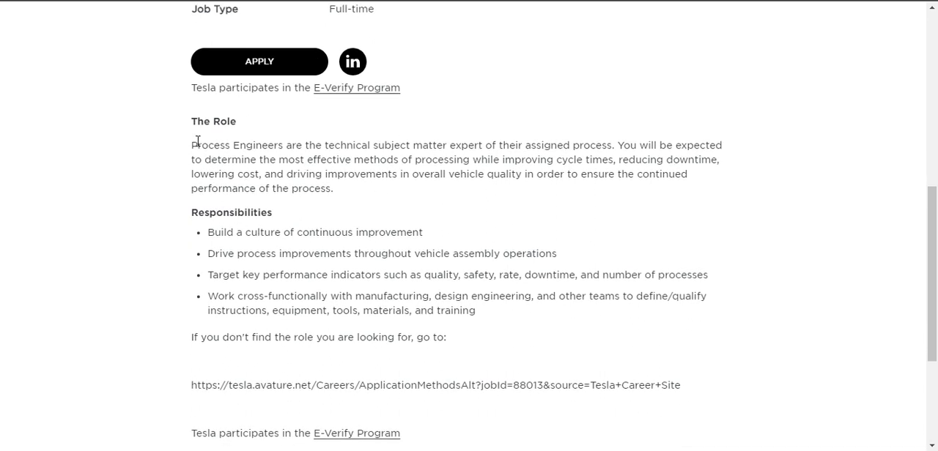
pyautogui.moveTo(424, 144)
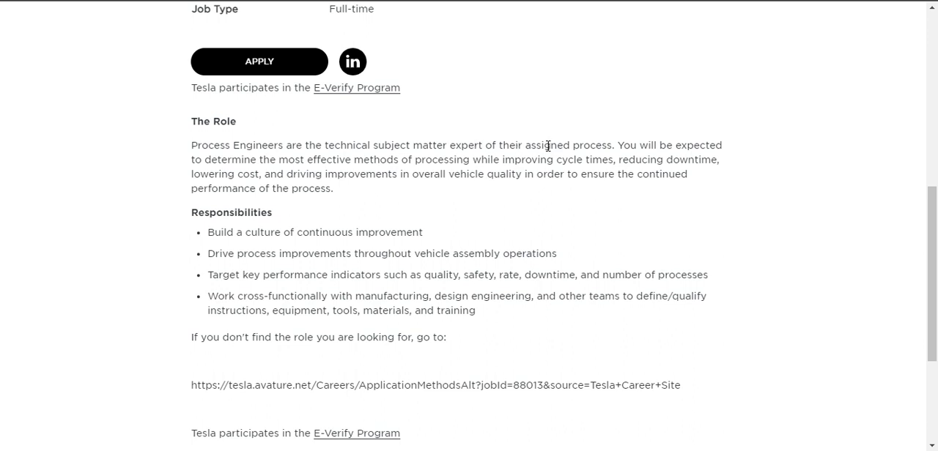
pyautogui.moveTo(739, 143)
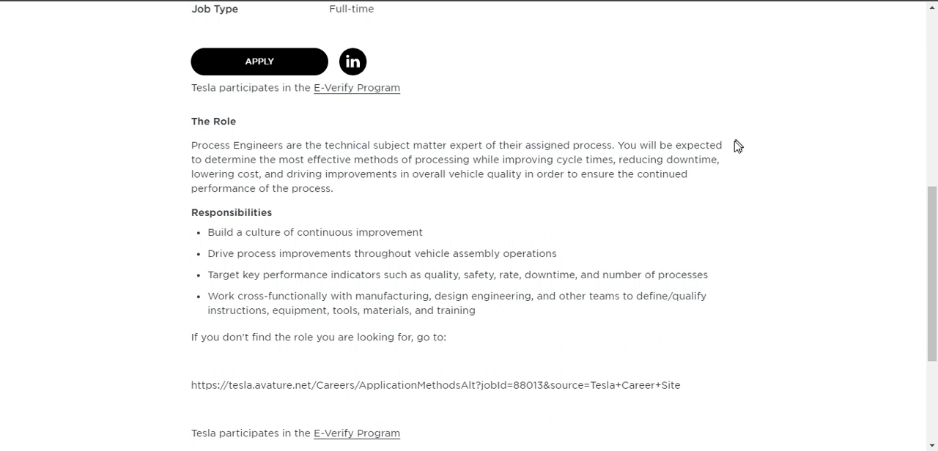
pyautogui.moveTo(383, 161)
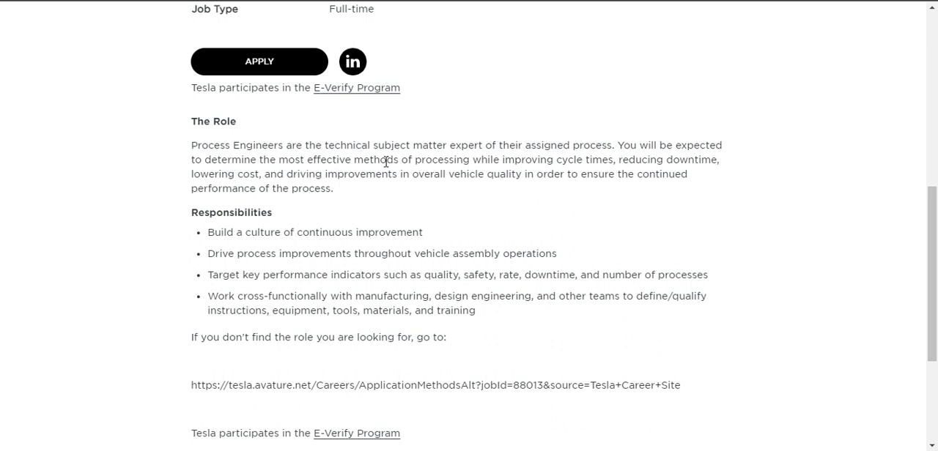
pyautogui.moveTo(608, 173)
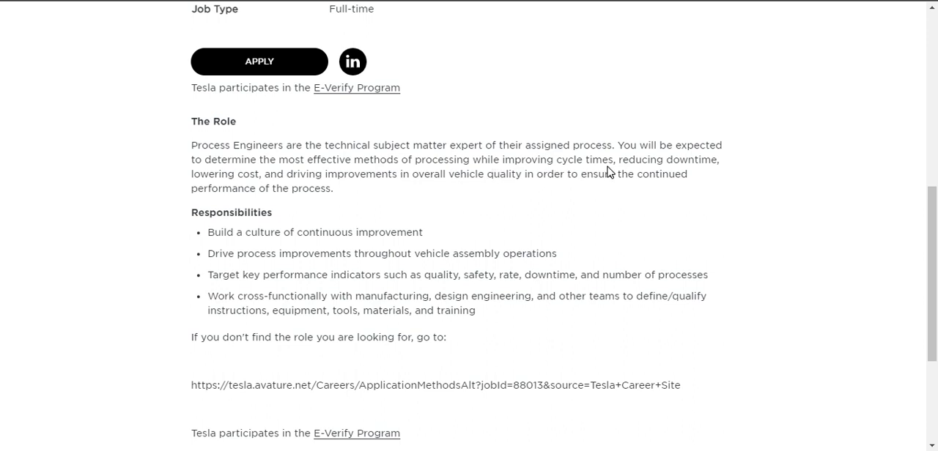
pyautogui.scroll(-3)
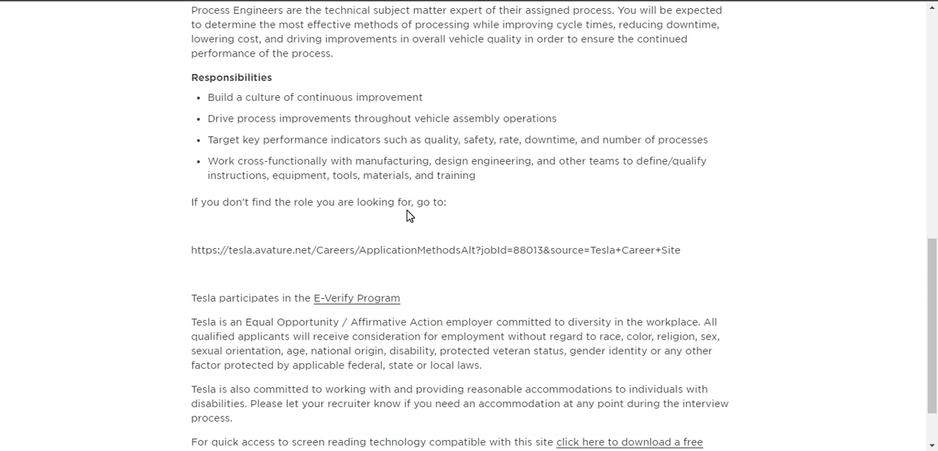
pyautogui.scroll(-3)
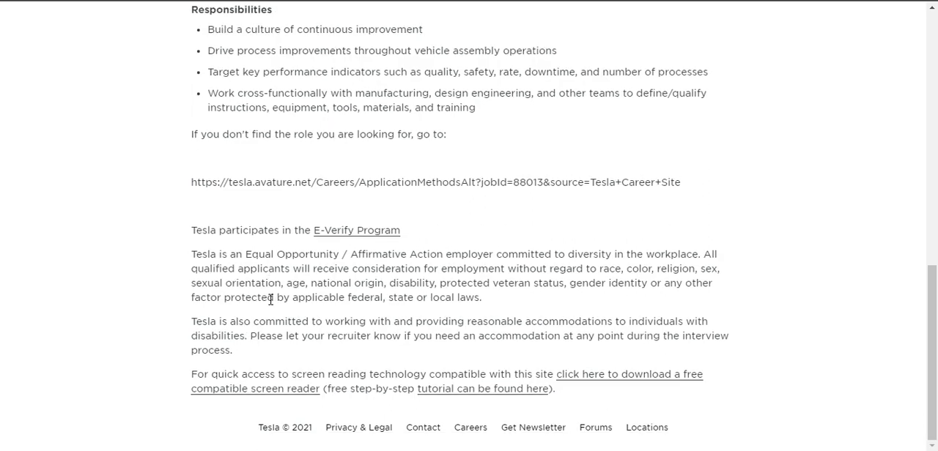
pyautogui.moveTo(296, 146)
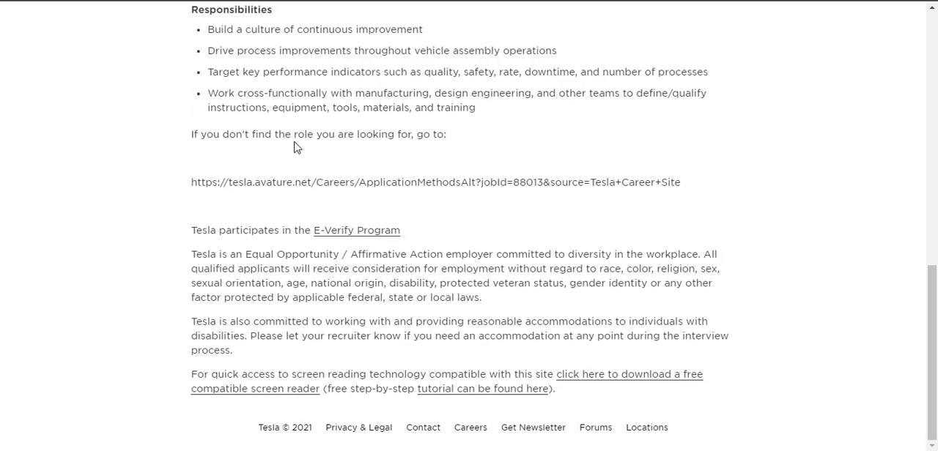
pyautogui.moveTo(192, 183)
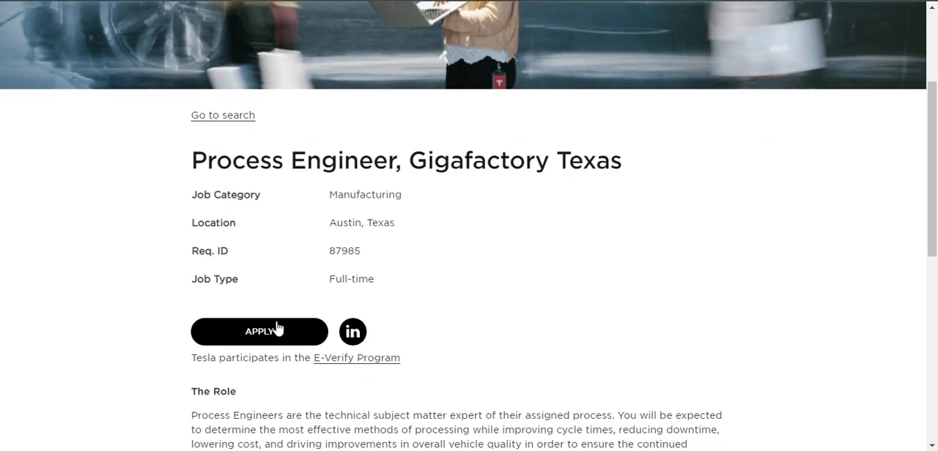
# - Apply for the Process Engineer role to reach the 'Choose how you want to apply' page
pyautogui.click(258, 331)
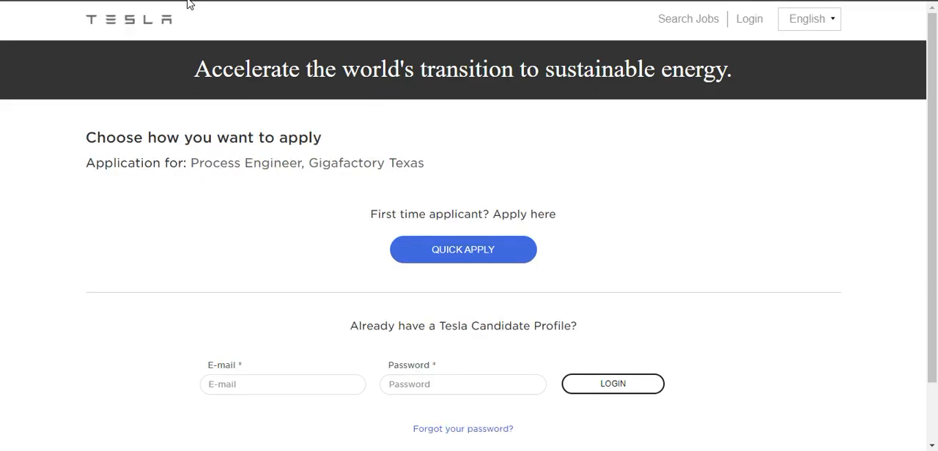
pyautogui.moveTo(536, 196)
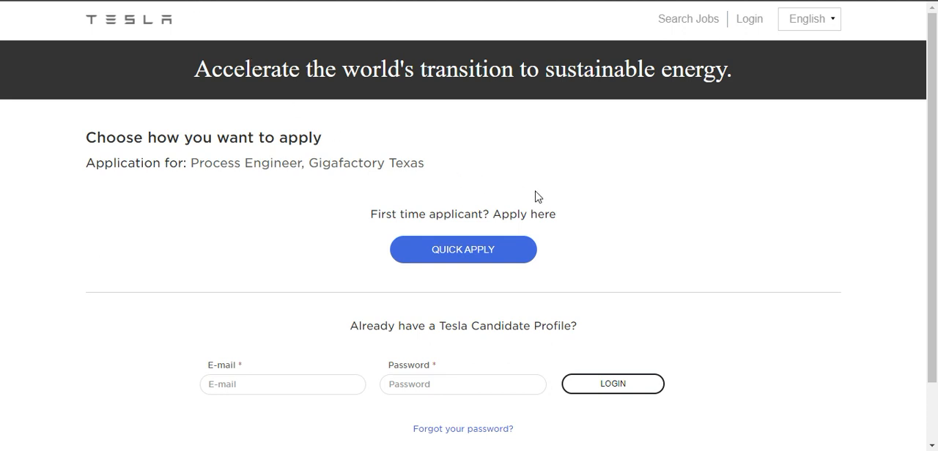
pyautogui.scroll(-3)
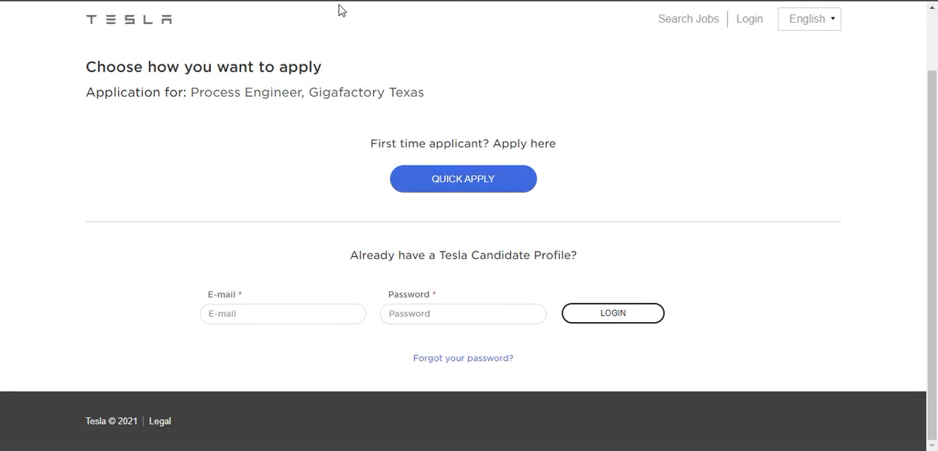
pyautogui.moveTo(674, 237)
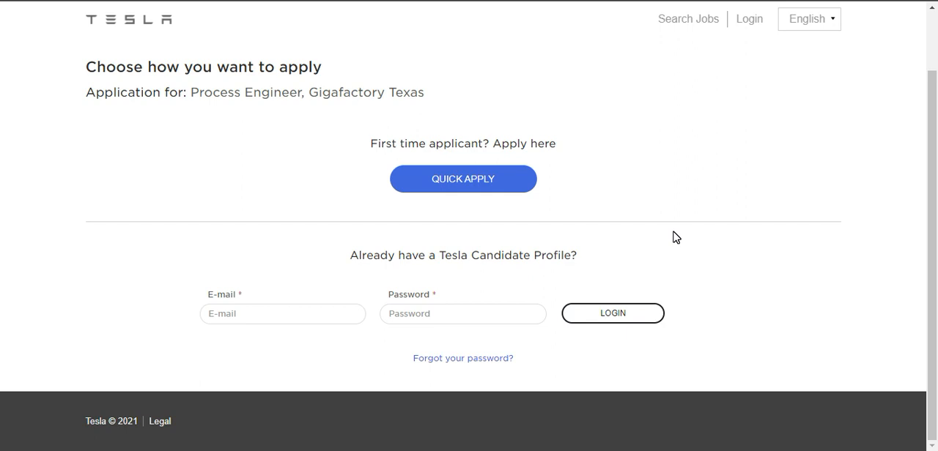
pyautogui.moveTo(305, 400)
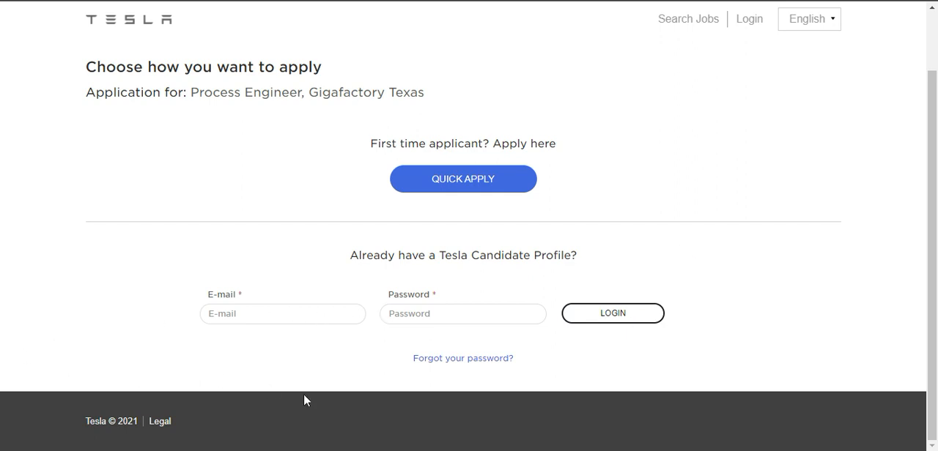
pyautogui.moveTo(340, 263)
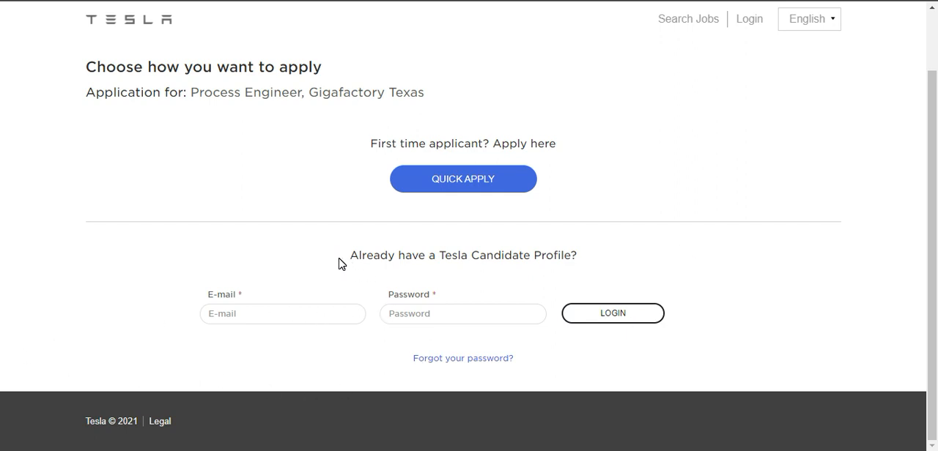
pyautogui.moveTo(413, 261)
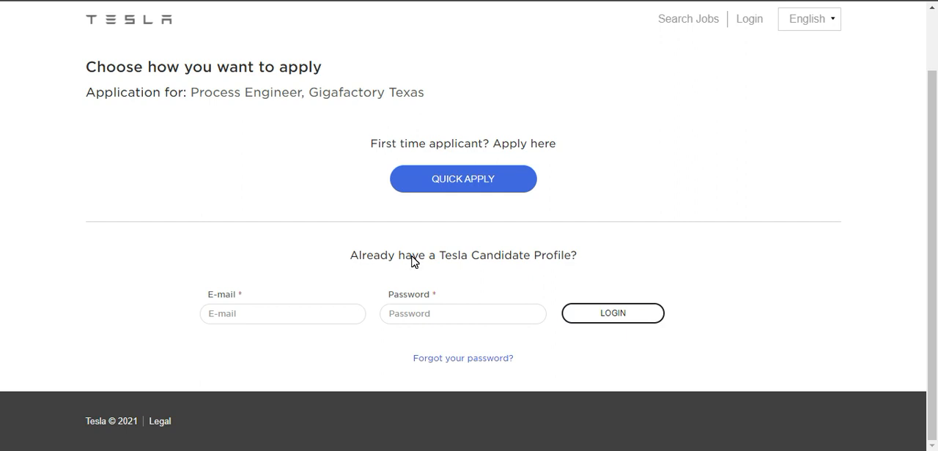
pyautogui.moveTo(237, 346)
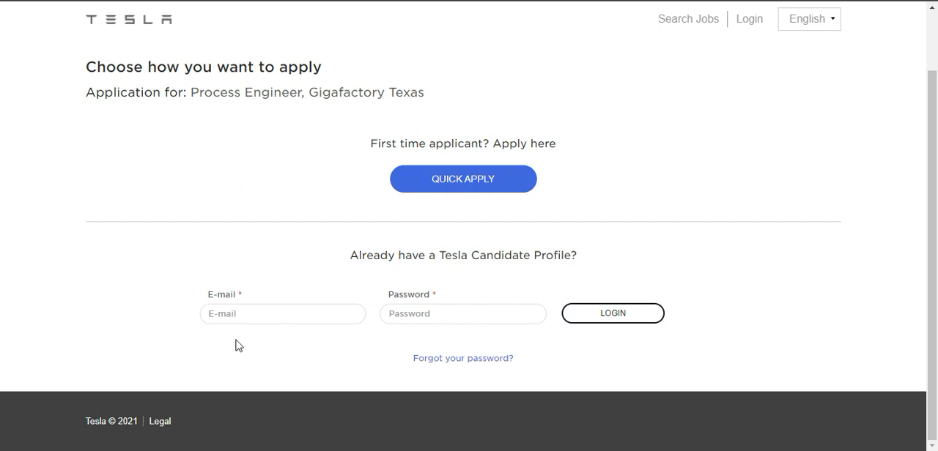
pyautogui.moveTo(360, 293)
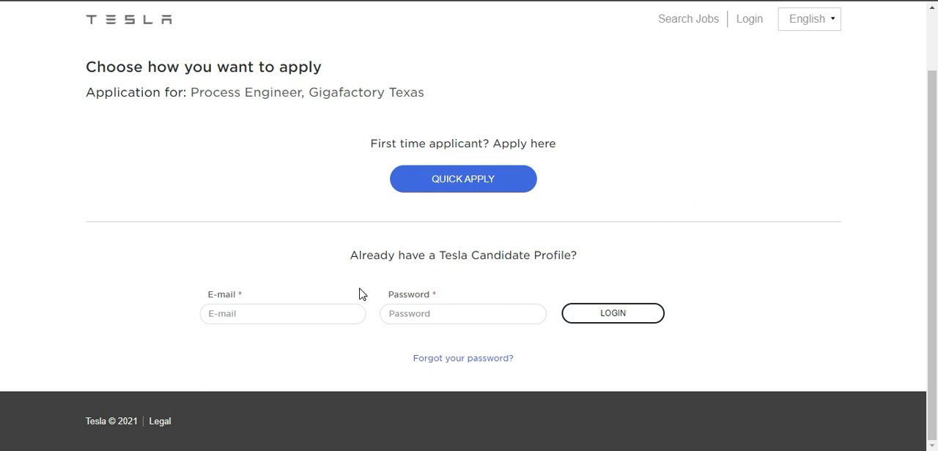
pyautogui.moveTo(428, 331)
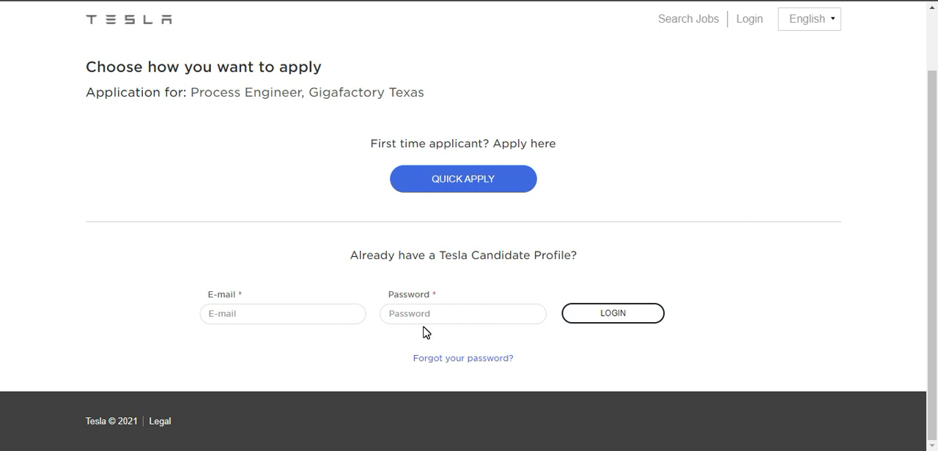
pyautogui.moveTo(307, 346)
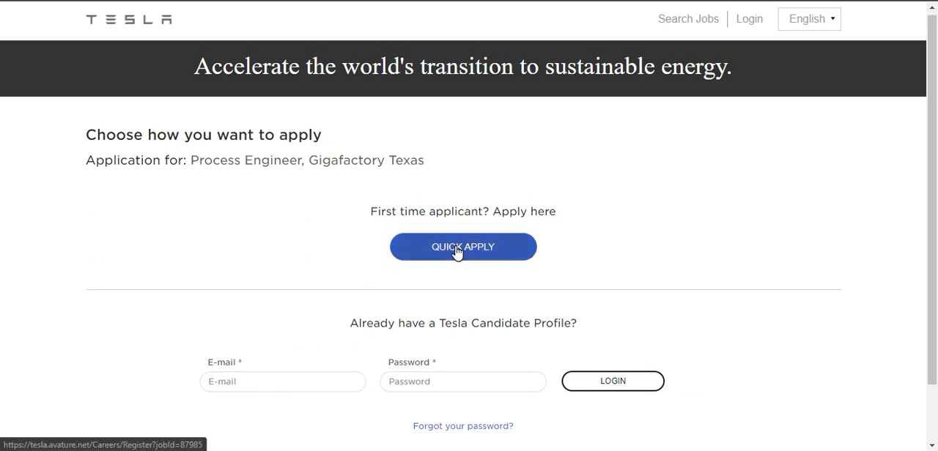
# - Choose Quick Apply and review the blank 'Provide contact information' form top to bottom
pyautogui.click(462, 246)
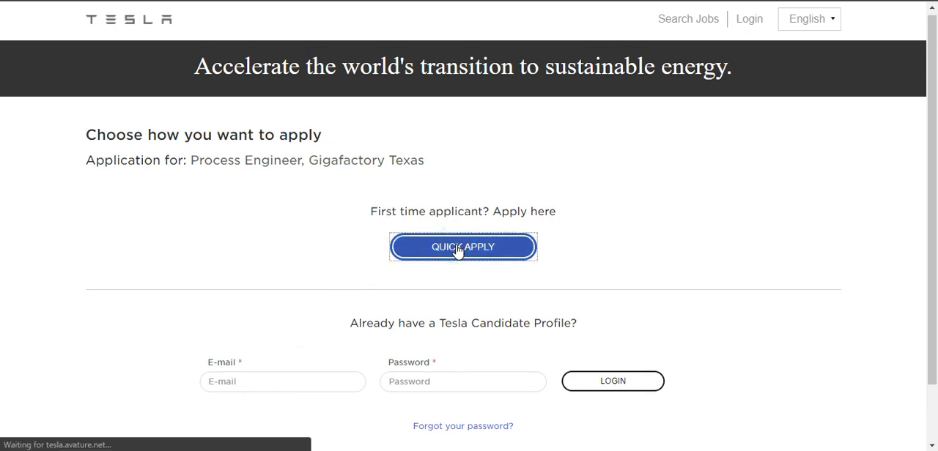
pyautogui.click(463, 246)
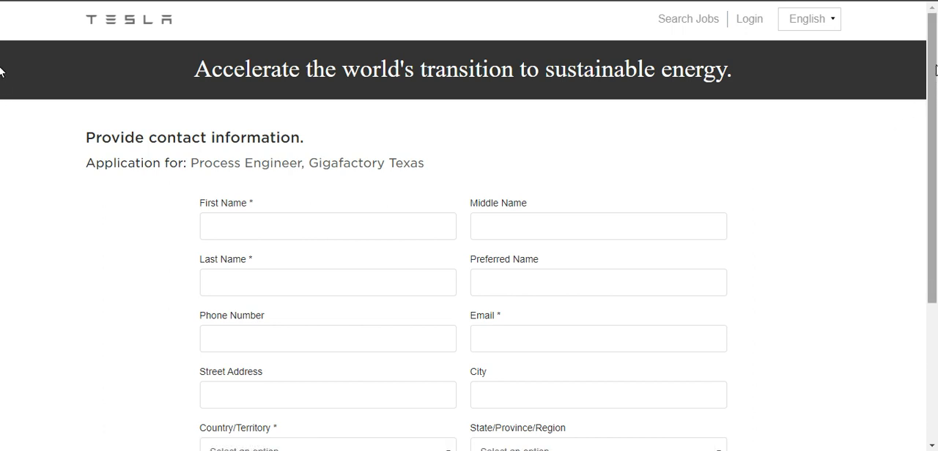
pyautogui.scroll(-3)
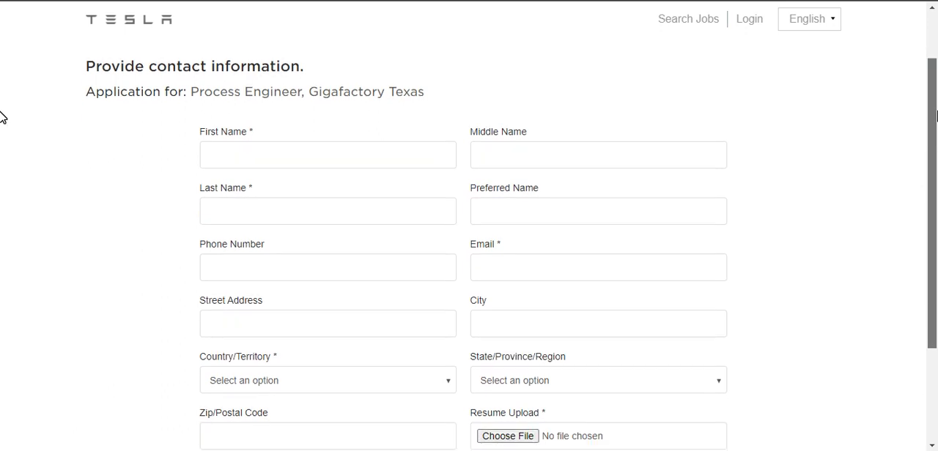
pyautogui.scroll(-3)
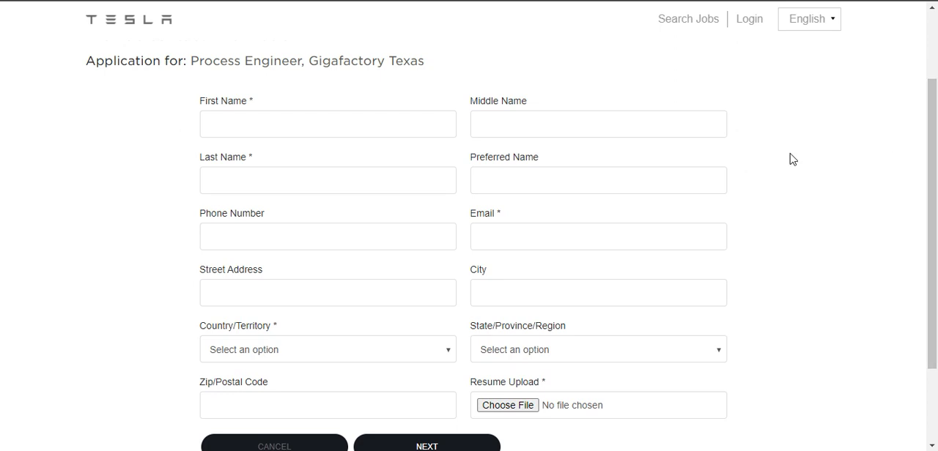
pyautogui.moveTo(926, 88)
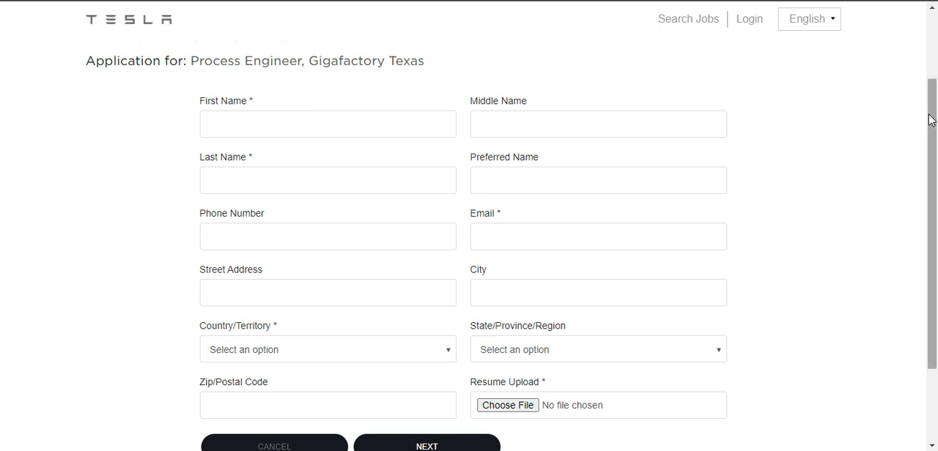
pyautogui.scroll(-3)
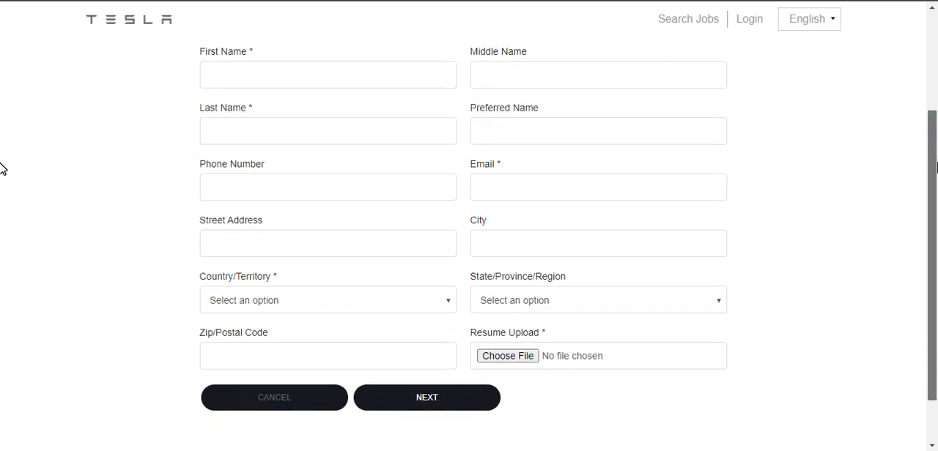
pyautogui.scroll(-3)
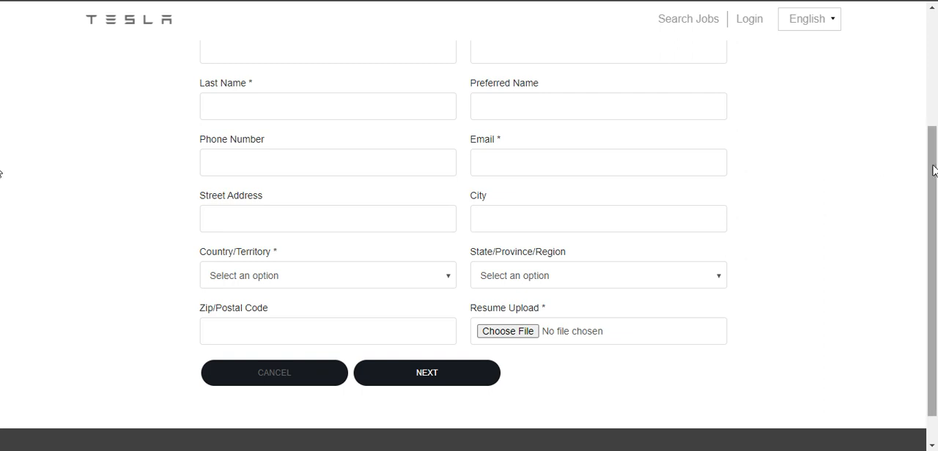
pyautogui.scroll(3)
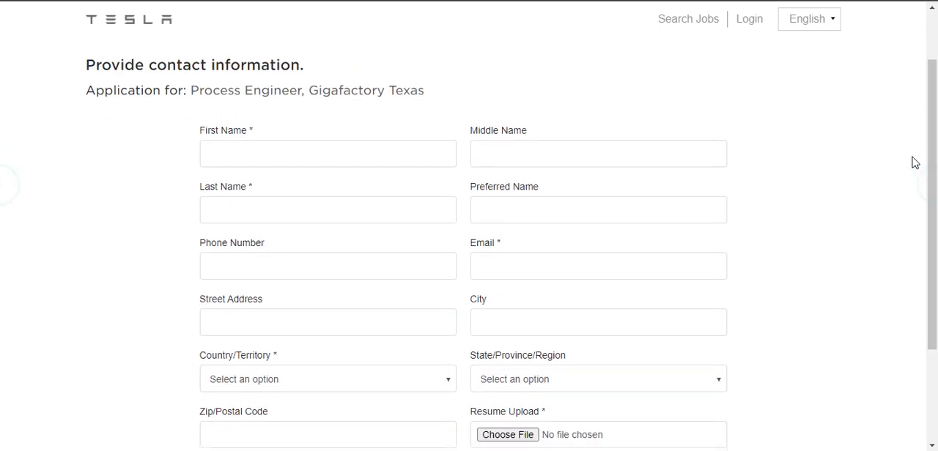
pyautogui.scroll(-3)
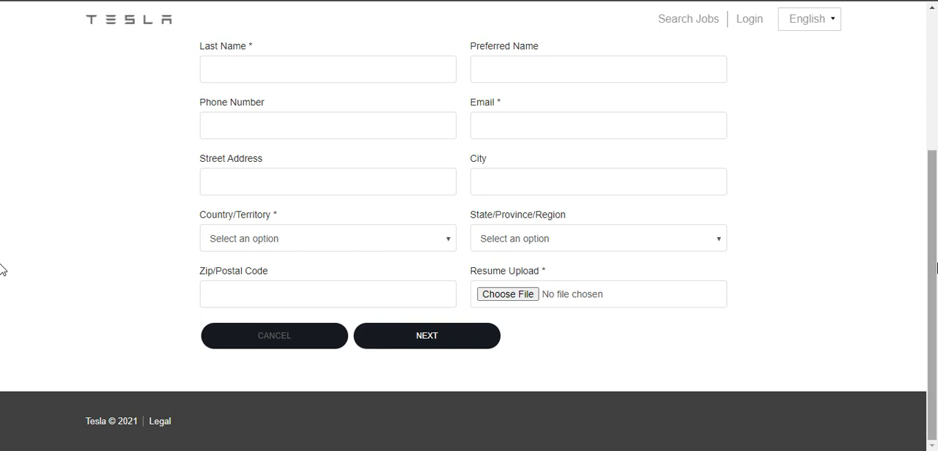
pyautogui.scroll(3)
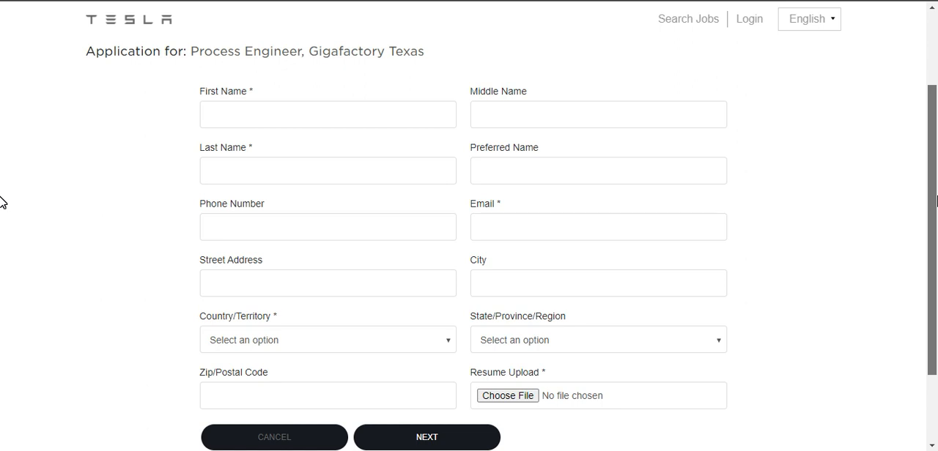
pyautogui.scroll(3)
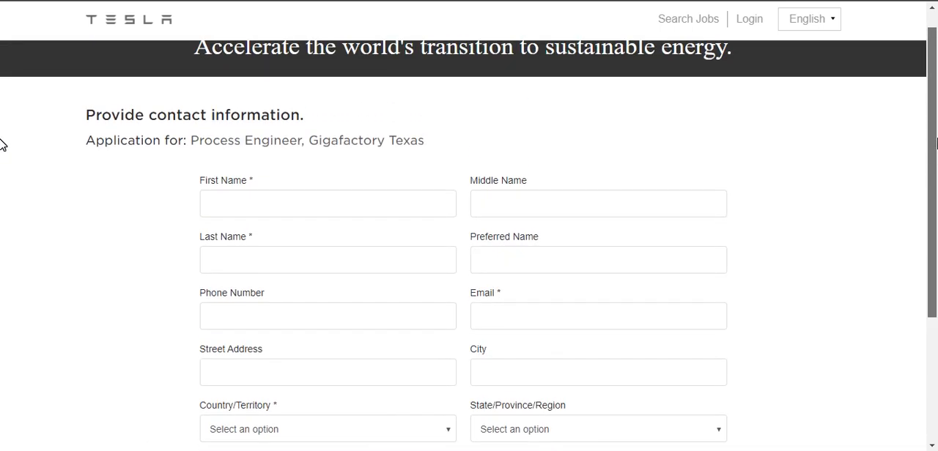
pyautogui.scroll(3)
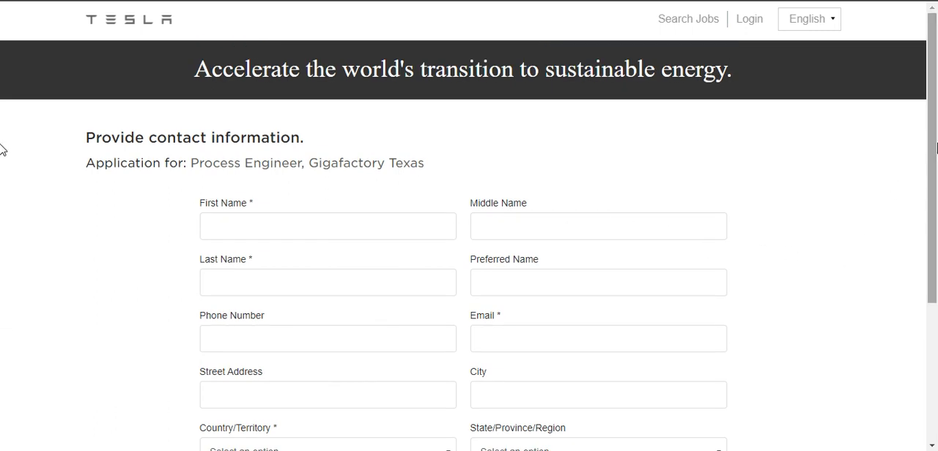
pyautogui.moveTo(102, 264)
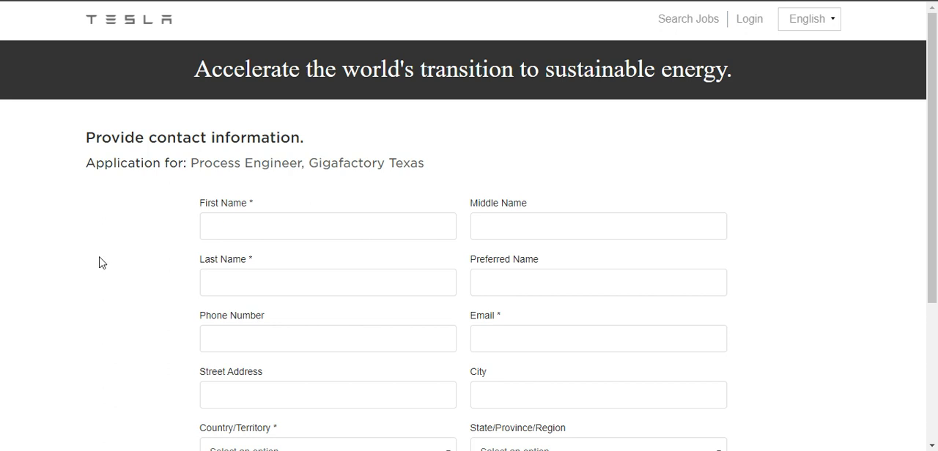
pyautogui.moveTo(97, 258)
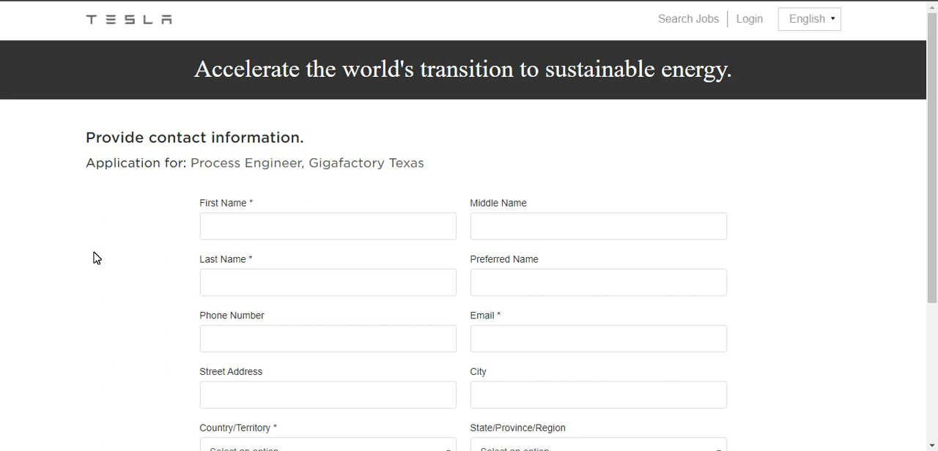